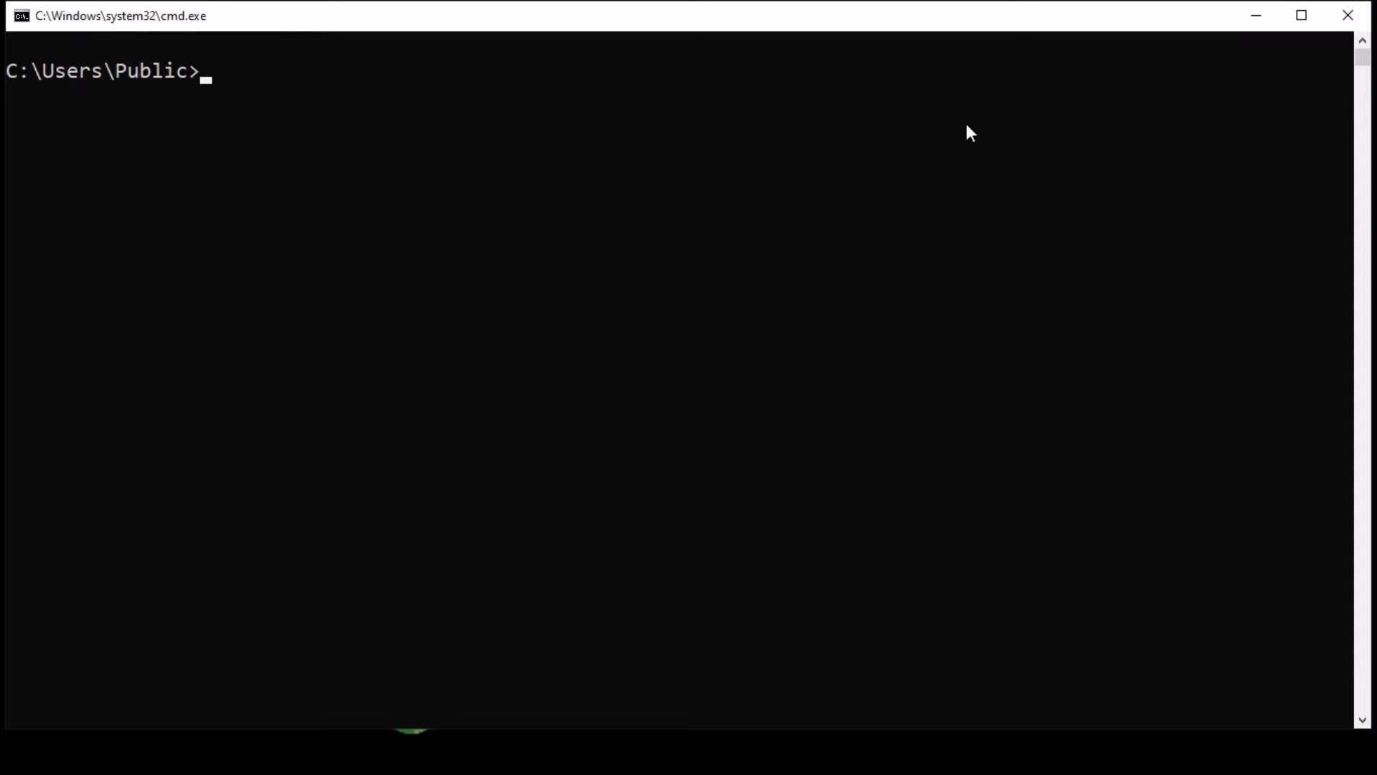
# Step: Check the Node.js version (v14.15.4) and locate node.exe in C:\Program Files\nodejs
pyautogui.write('node --version')
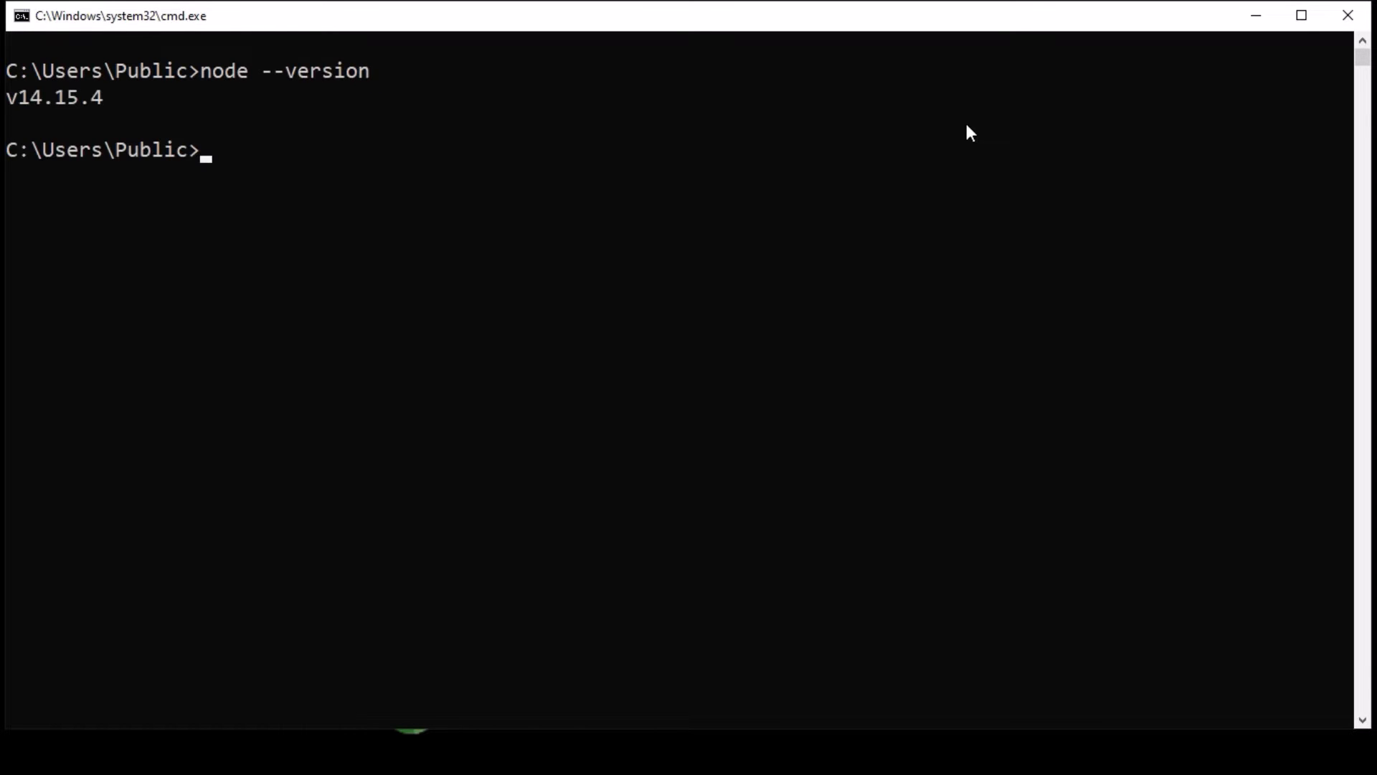
pyautogui.moveTo(48, 121)
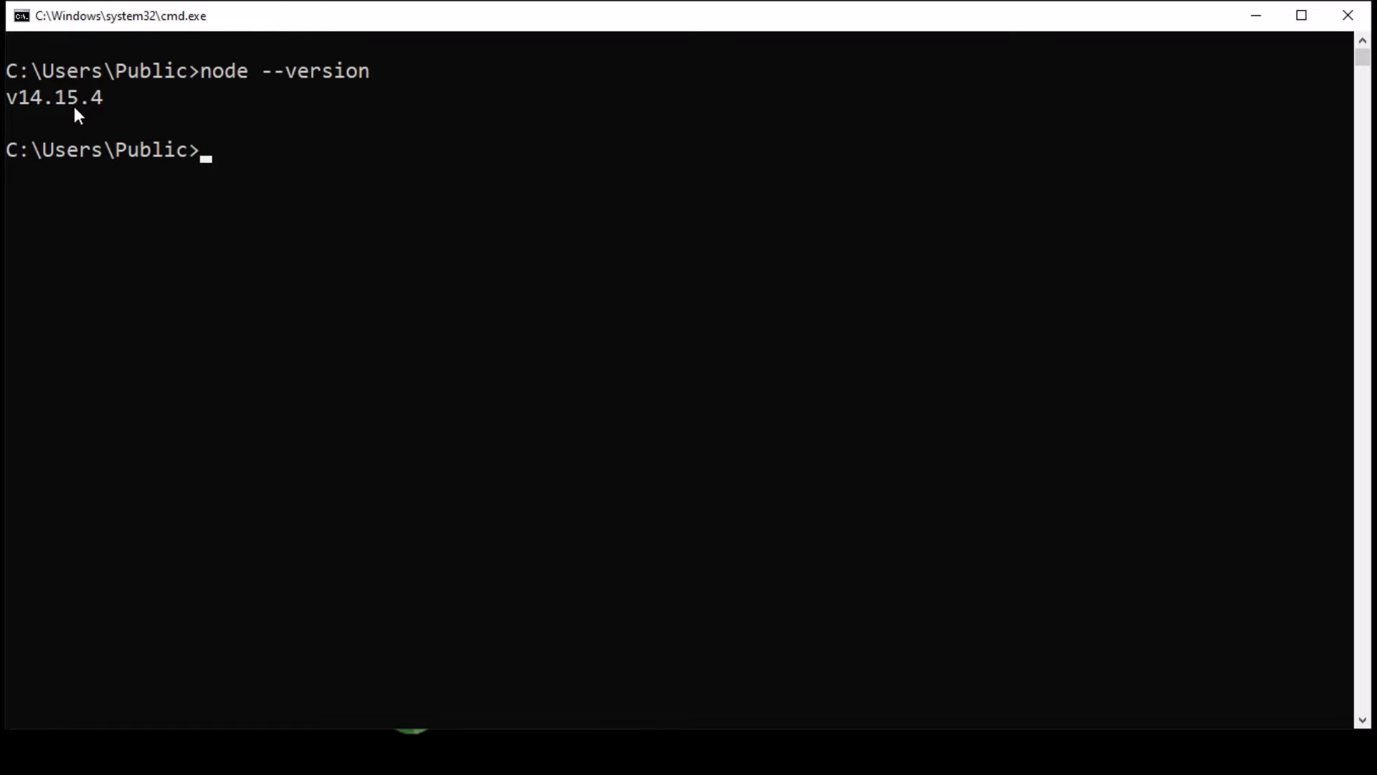
pyautogui.write('where node')
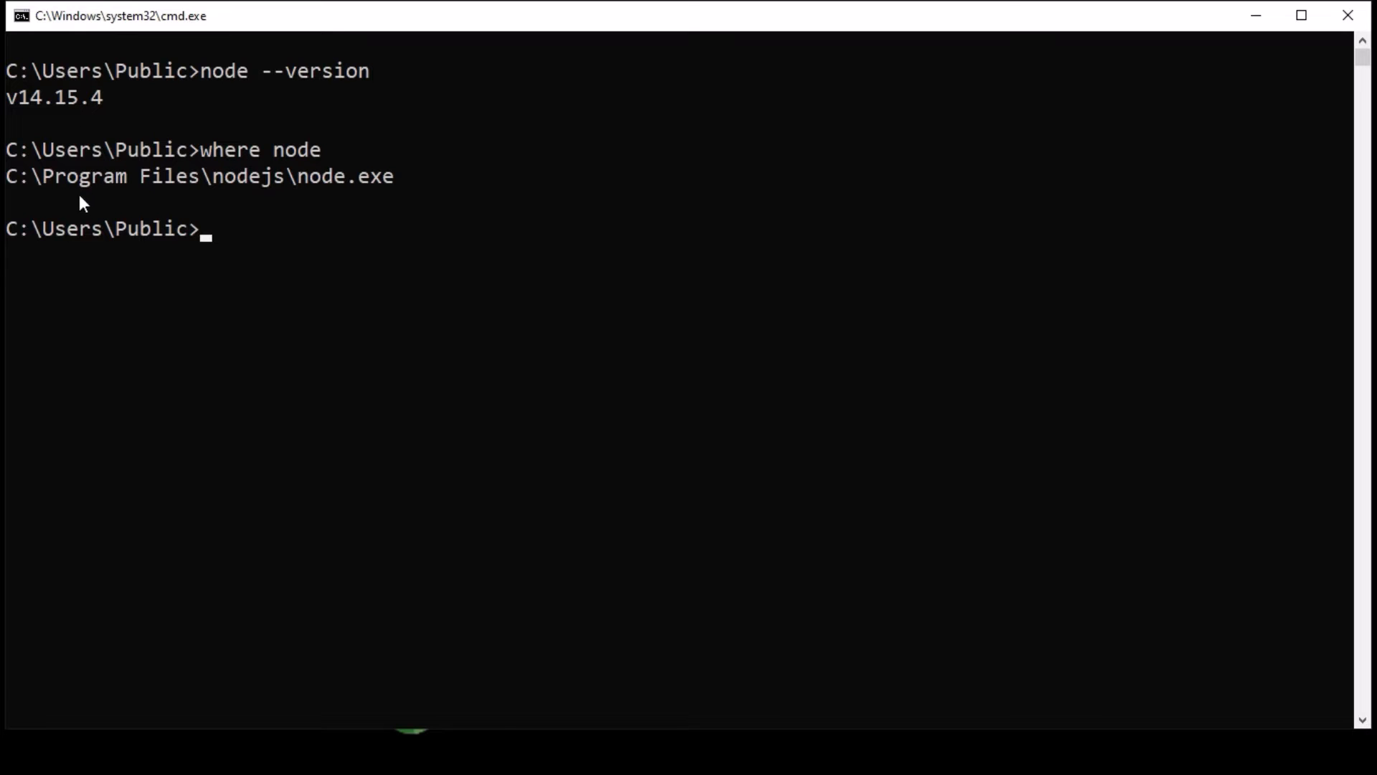
pyautogui.moveTo(243, 200)
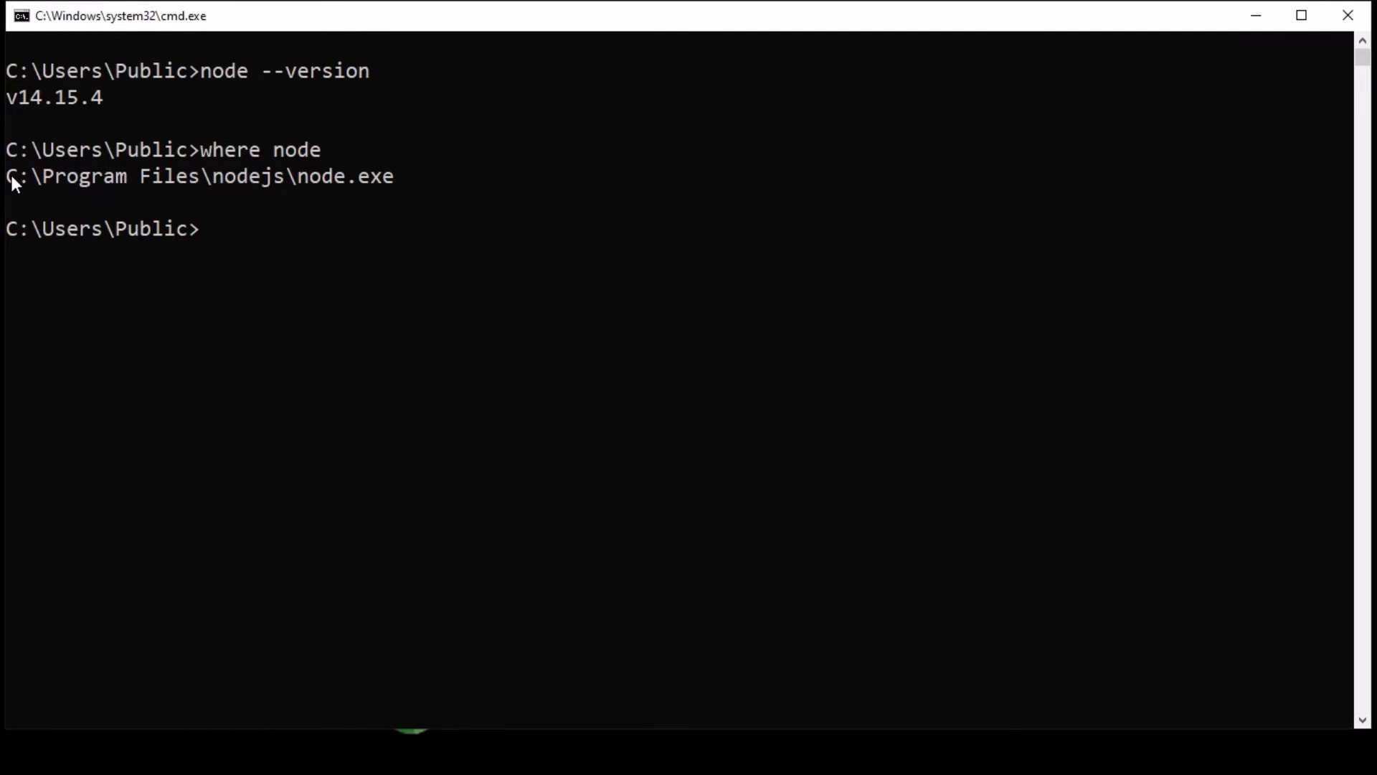
pyautogui.moveTo(6, 176); pyautogui.dragTo(285, 175)
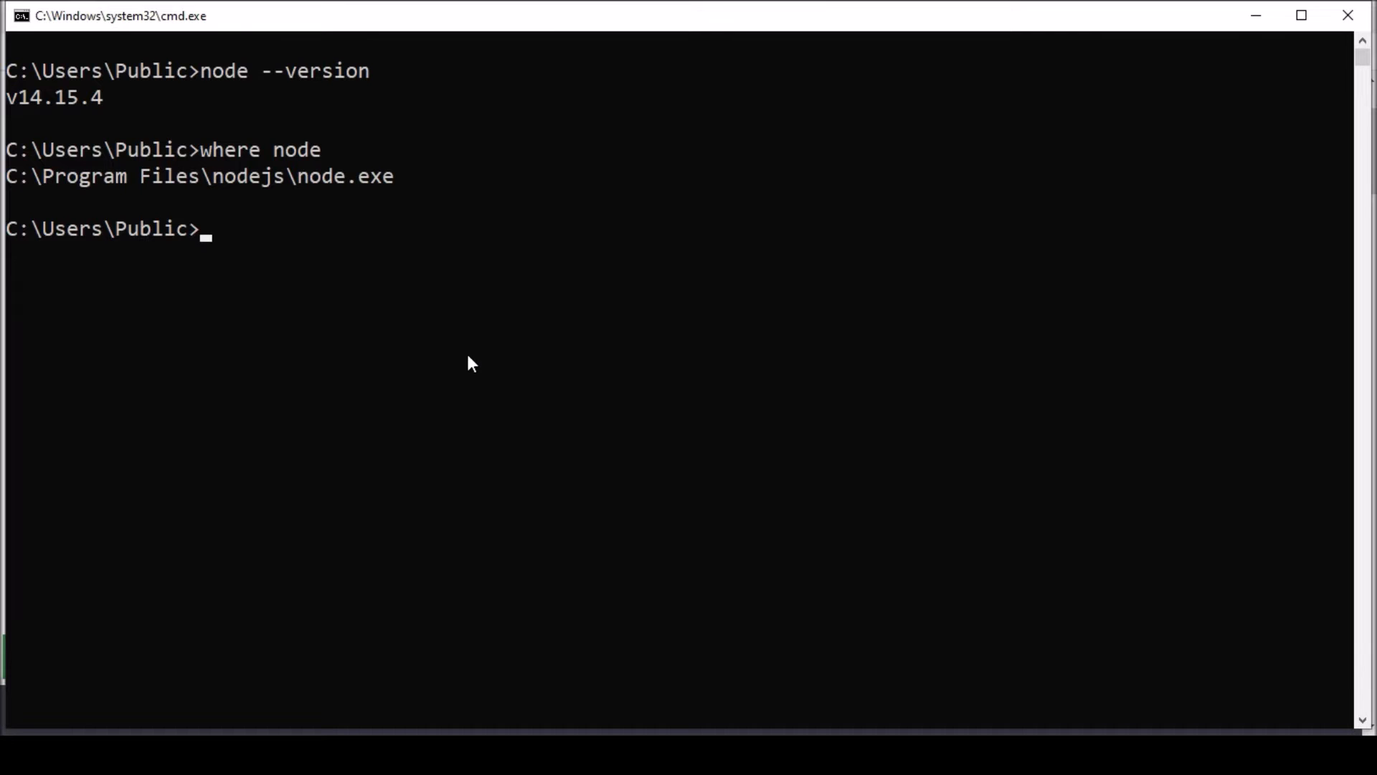
# Step: Run 'npm cache clear --force' to force-clear the npm cache
pyautogui.write('npm')
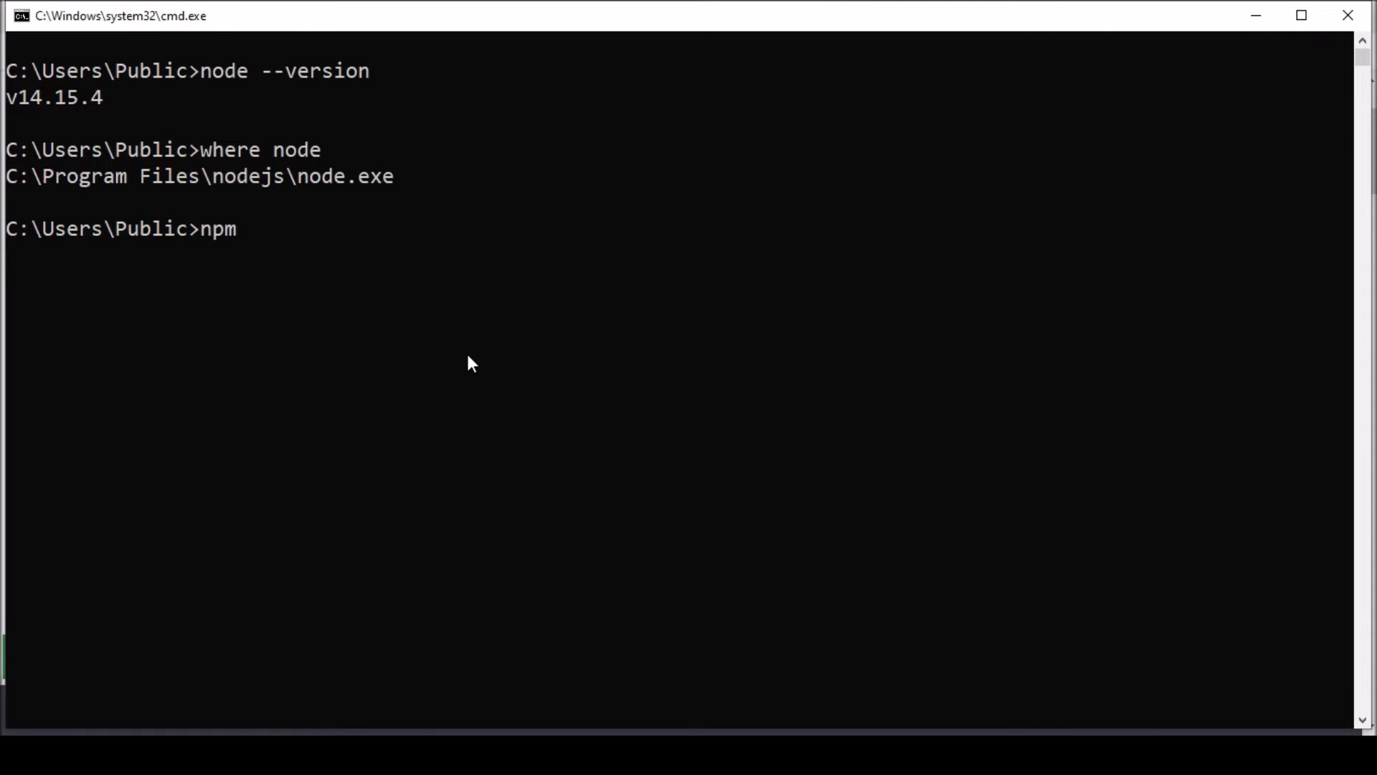
pyautogui.write('cache c')
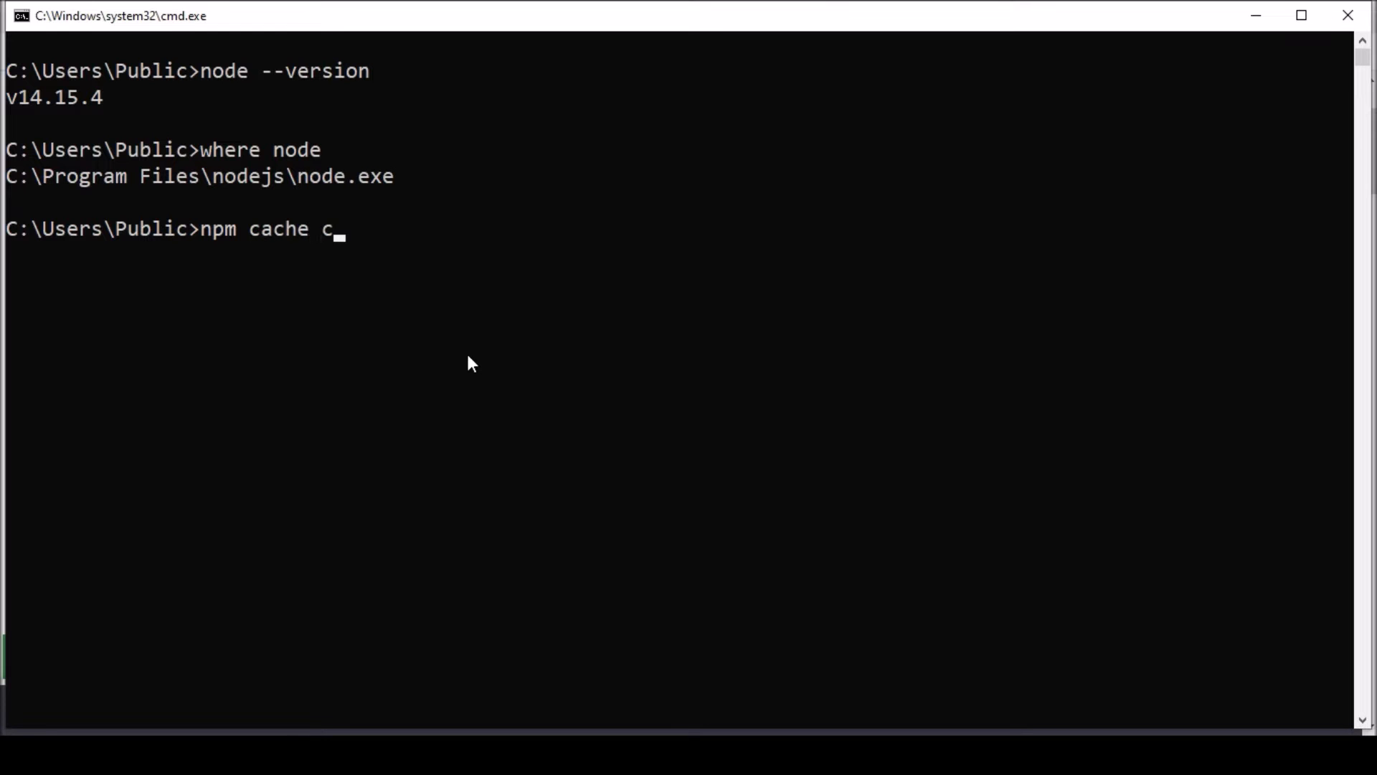
pyautogui.write('lear --force')
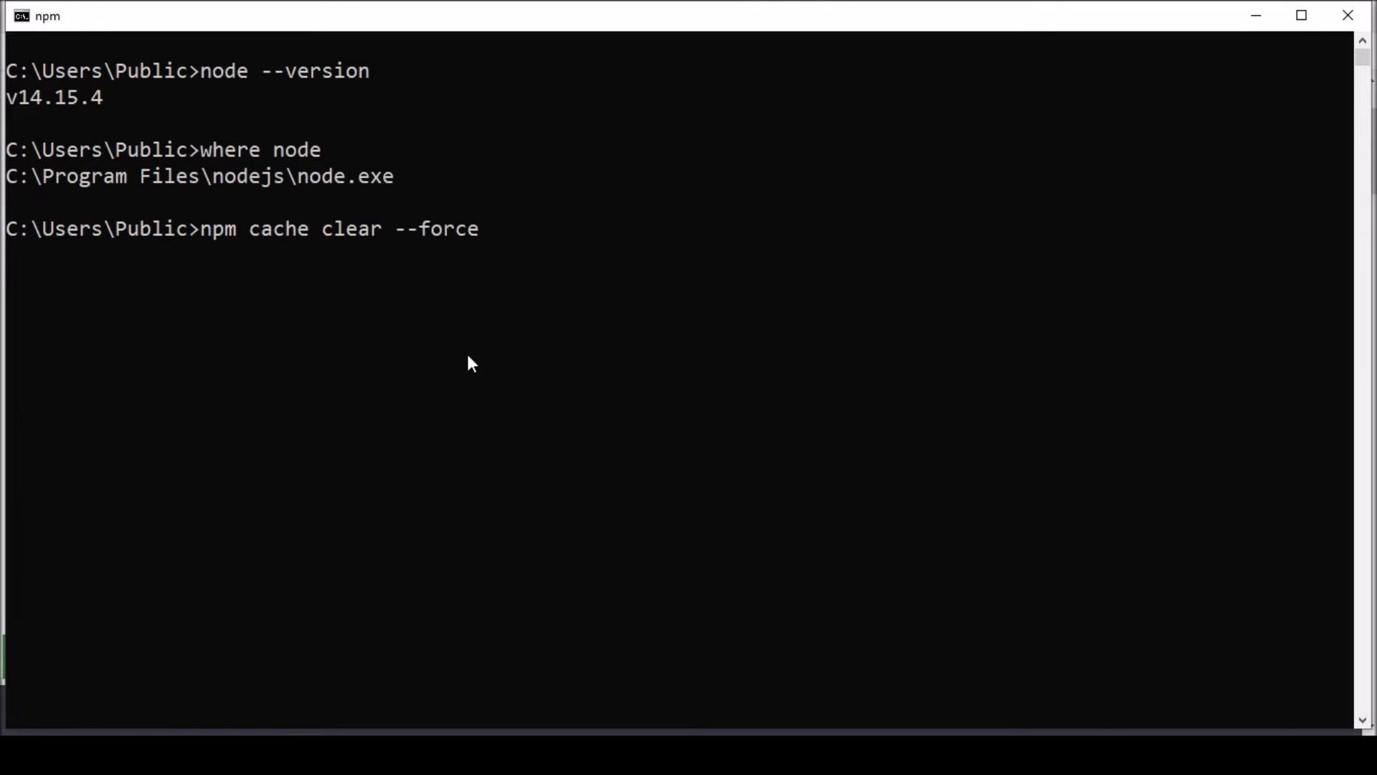
pyautogui.press('Enter')
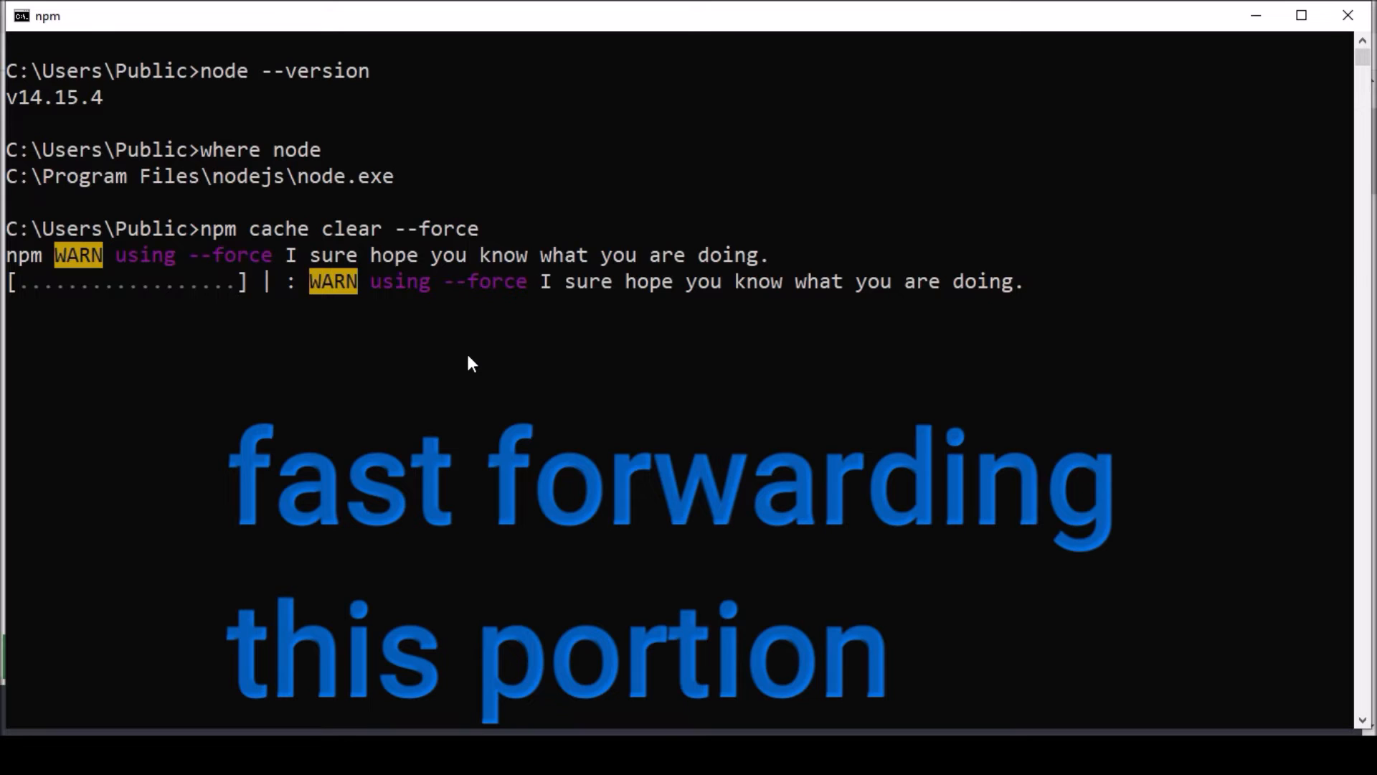
pyautogui.moveTo(463, 335)
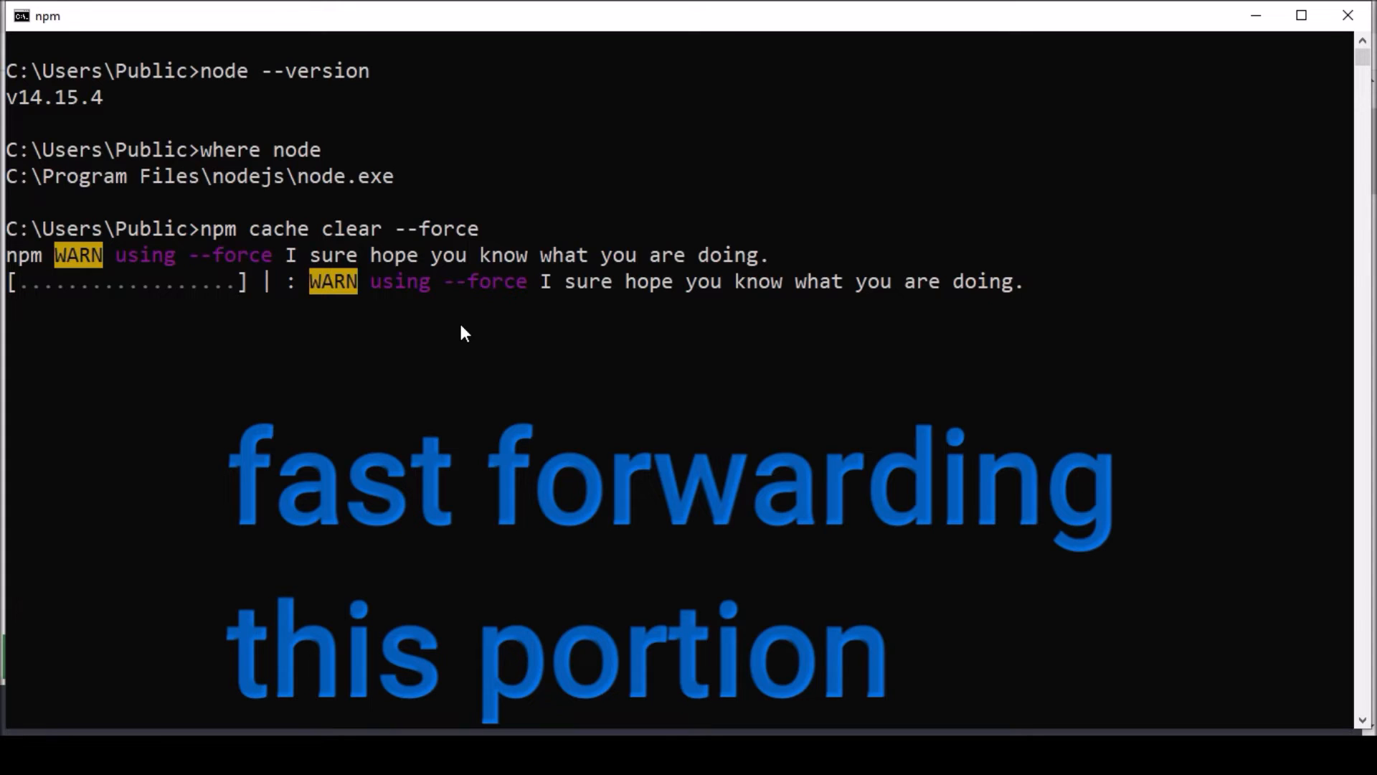
pyautogui.moveTo(1321, 108)
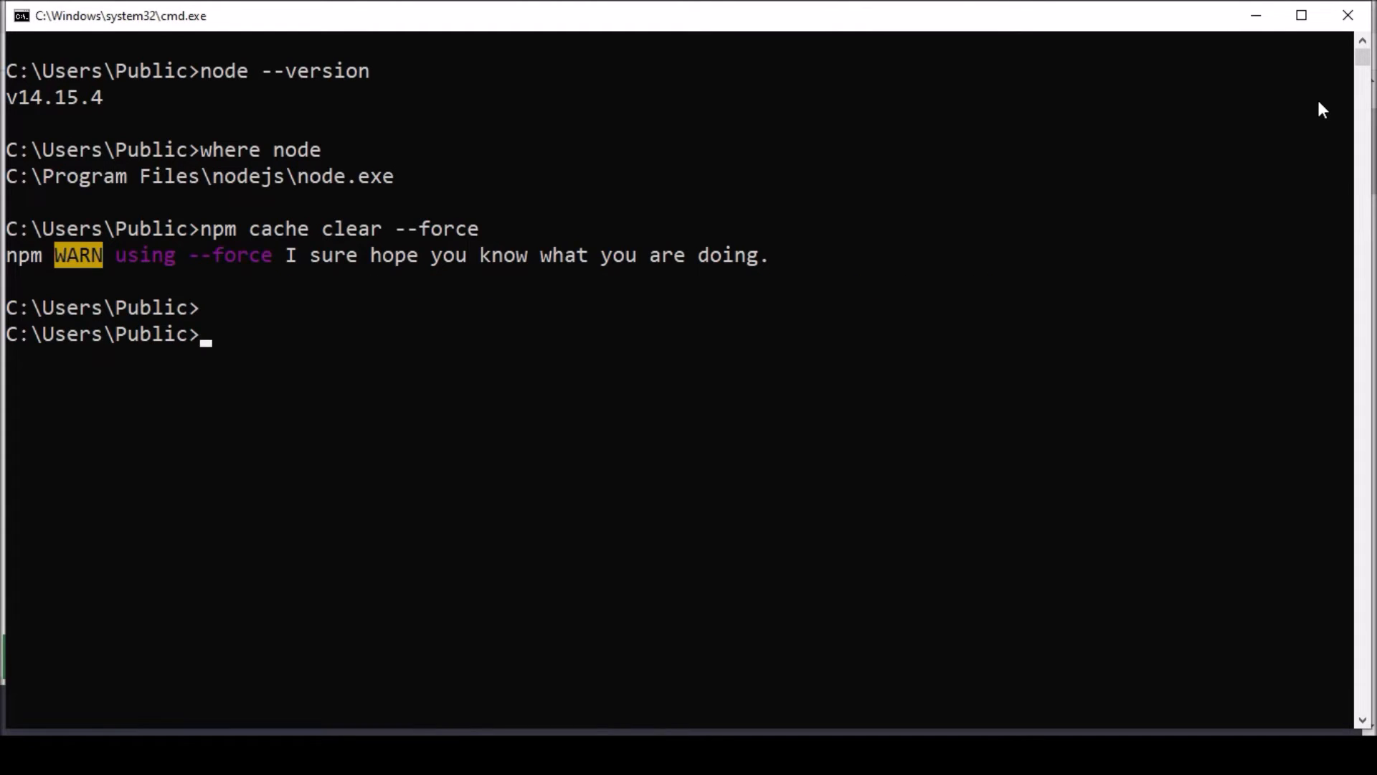
# Step: Run 'npm cache verify' to confirm the cache is empty
pyautogui.write('npm')
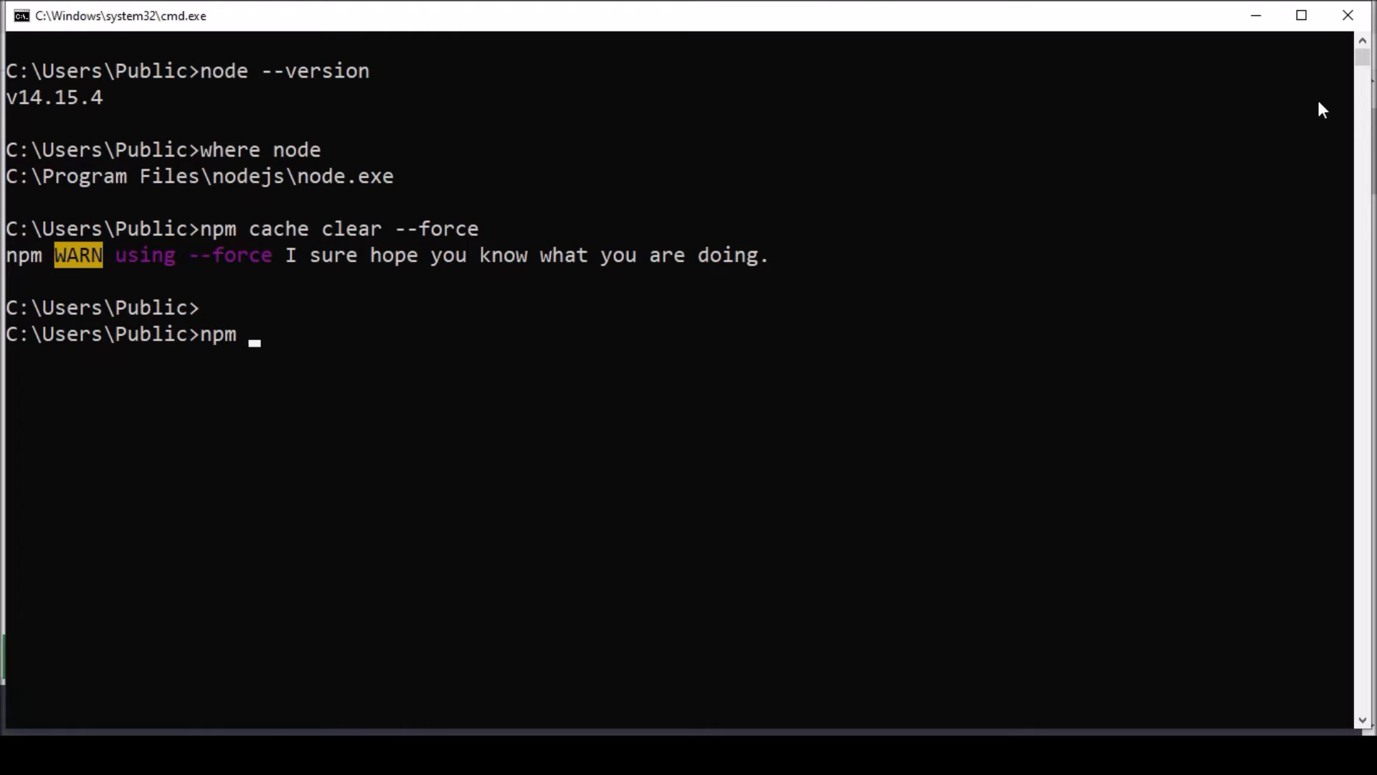
pyautogui.write('cache verify')
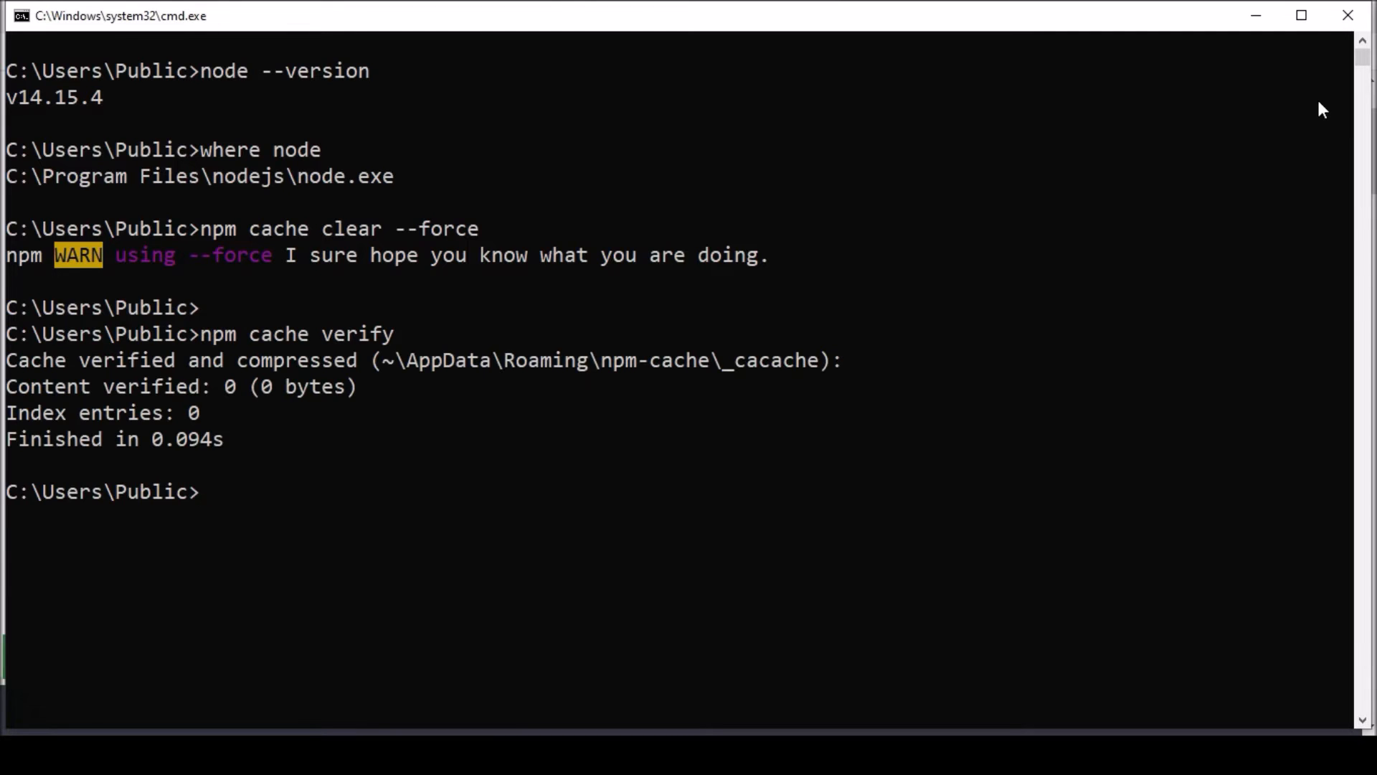
pyautogui.moveTo(97, 386)
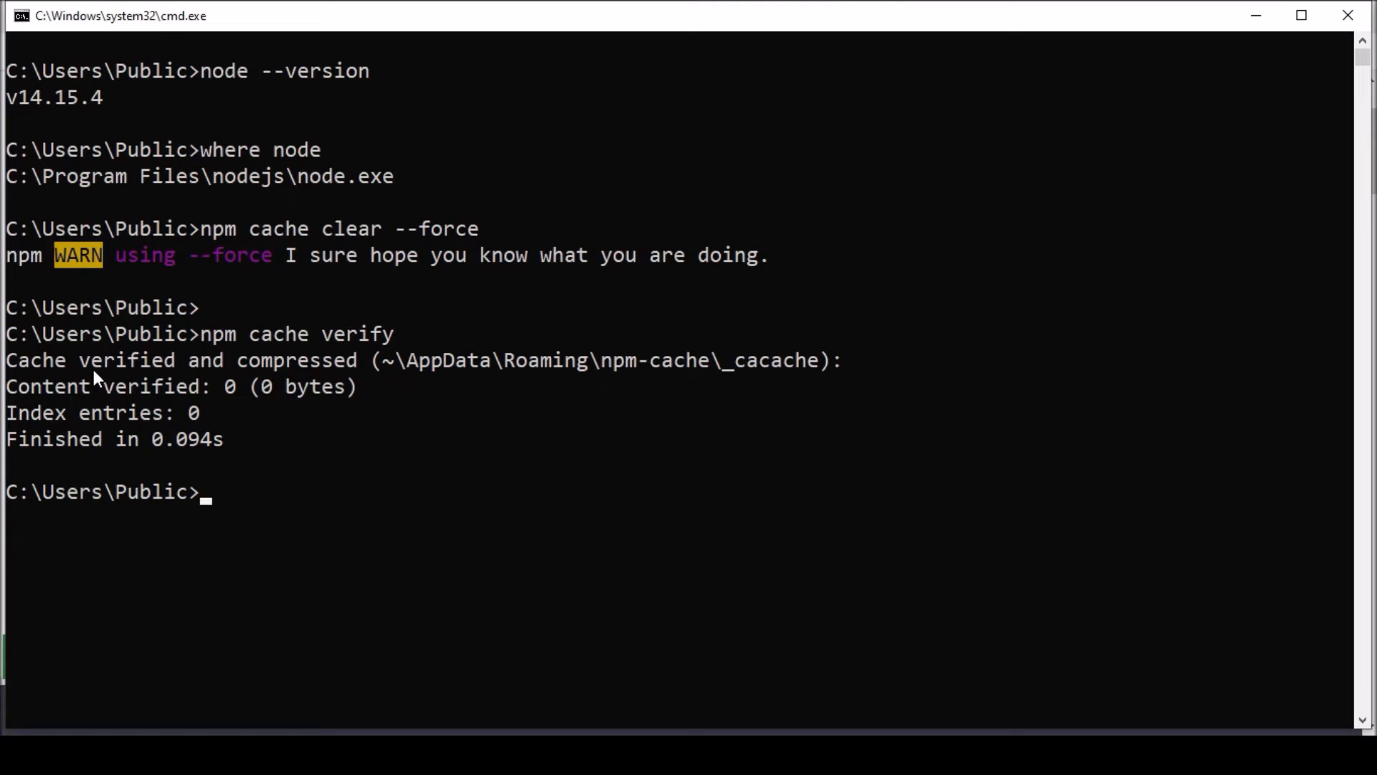
pyautogui.moveTo(207, 415)
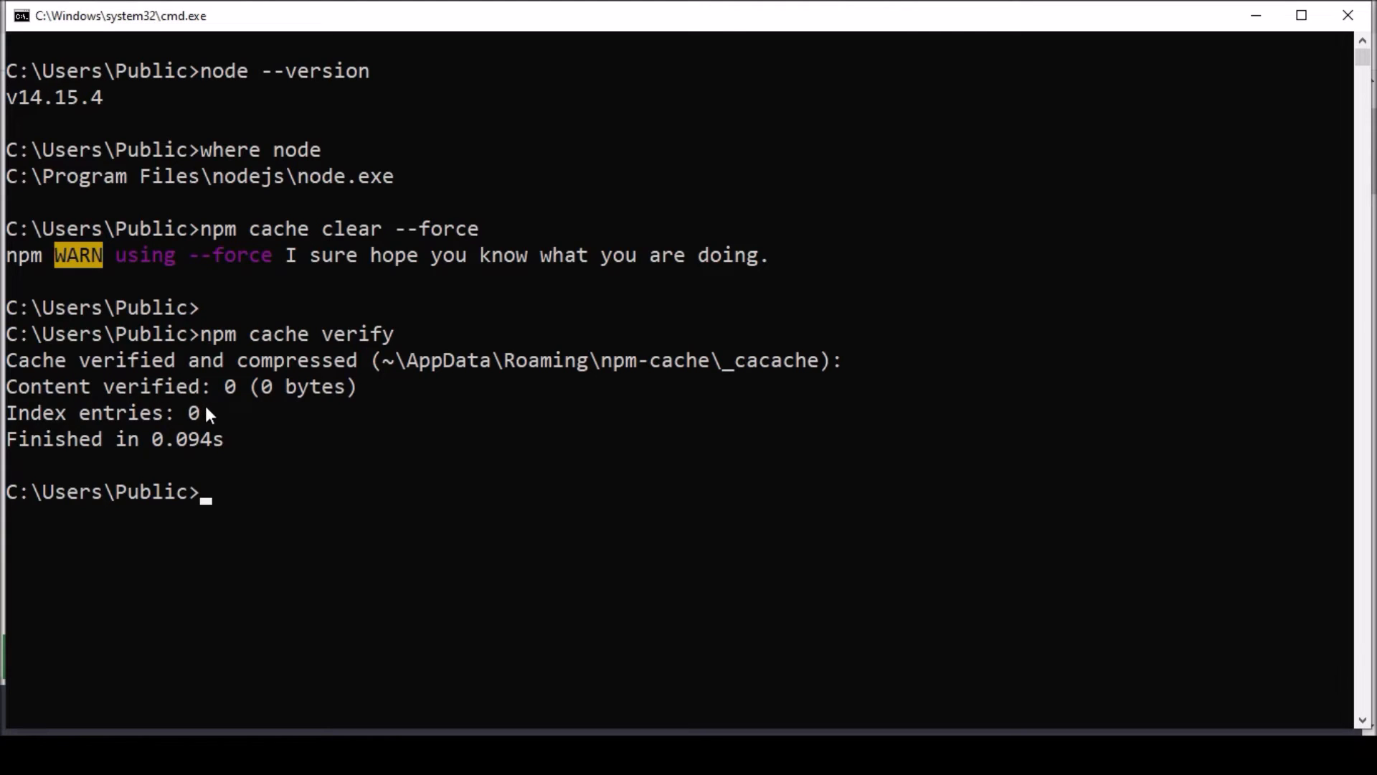
pyautogui.moveTo(154, 454)
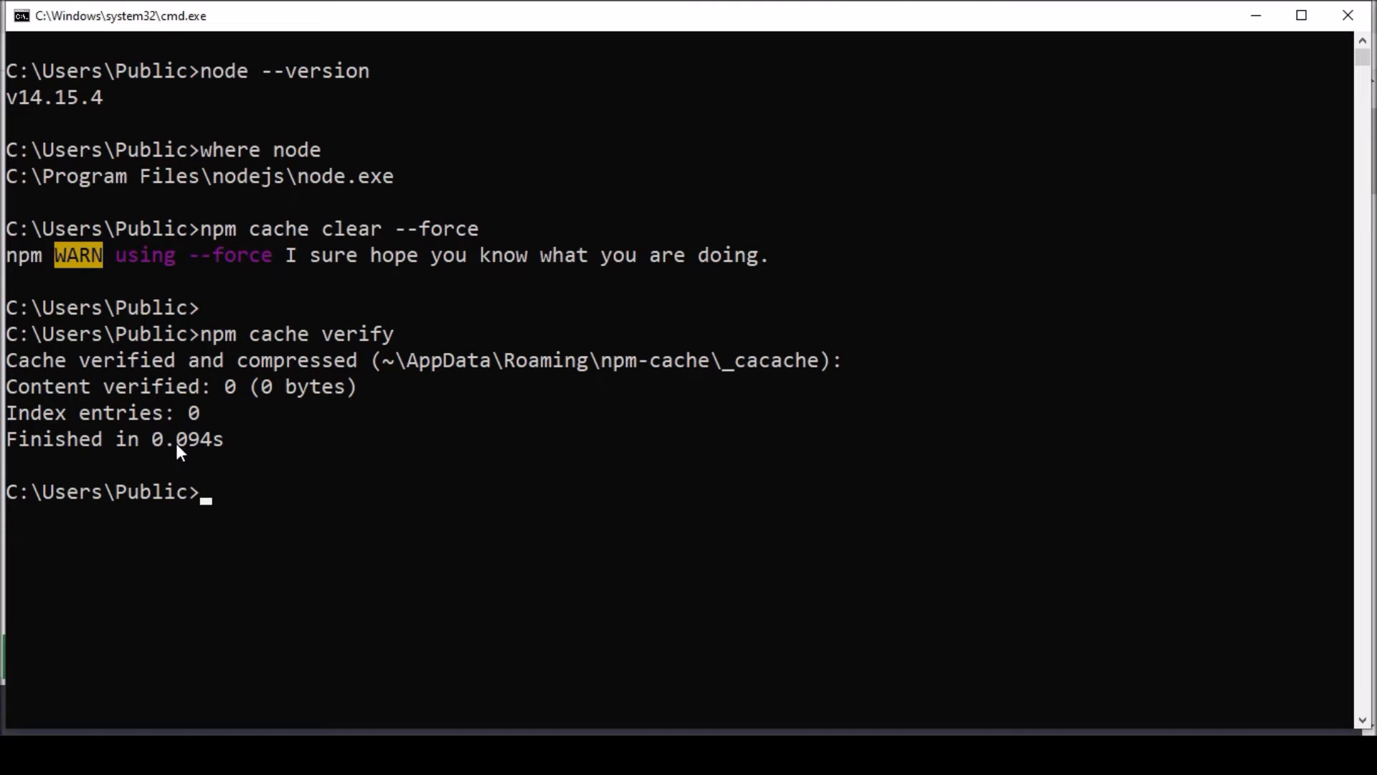
pyautogui.moveTo(1257, 83)
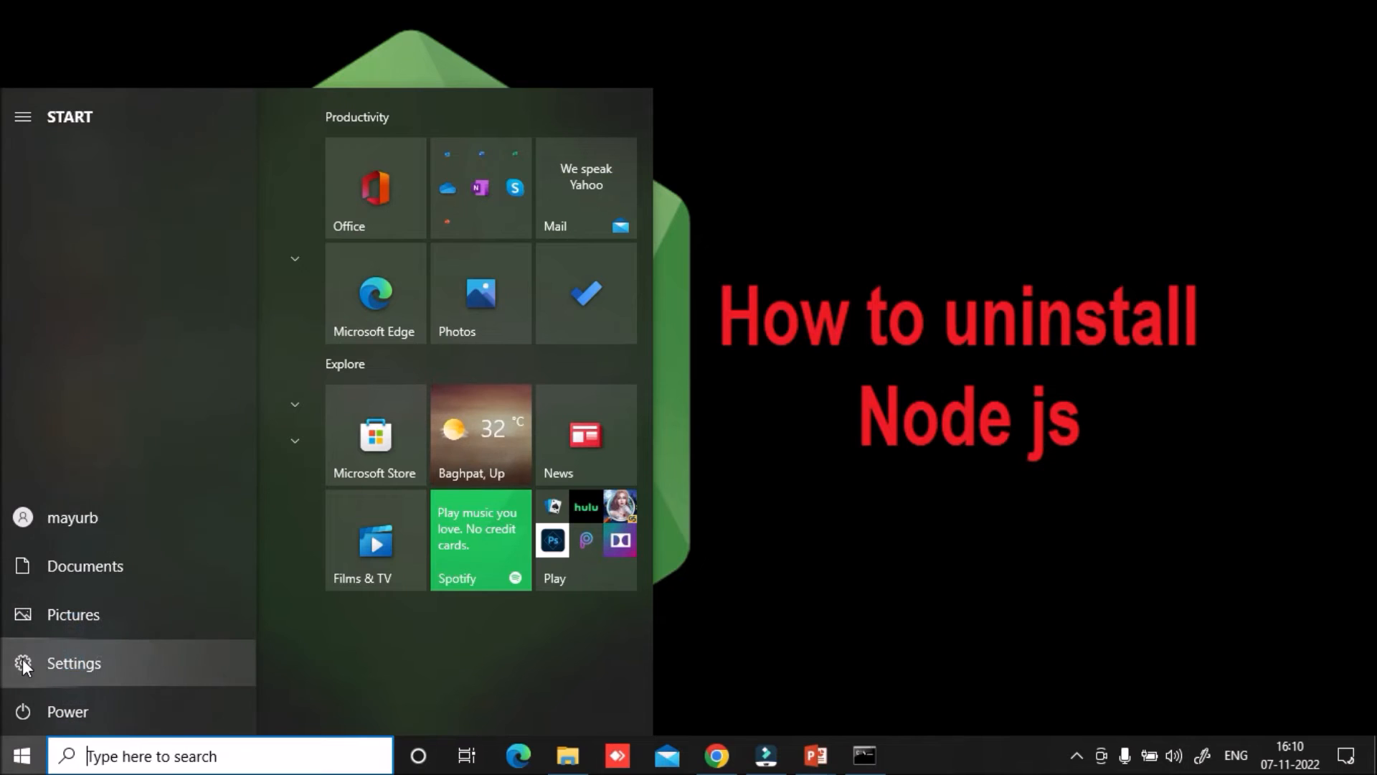
# Step: Open Settings from the Start menu and go to the Apps category
pyautogui.click(71, 663)
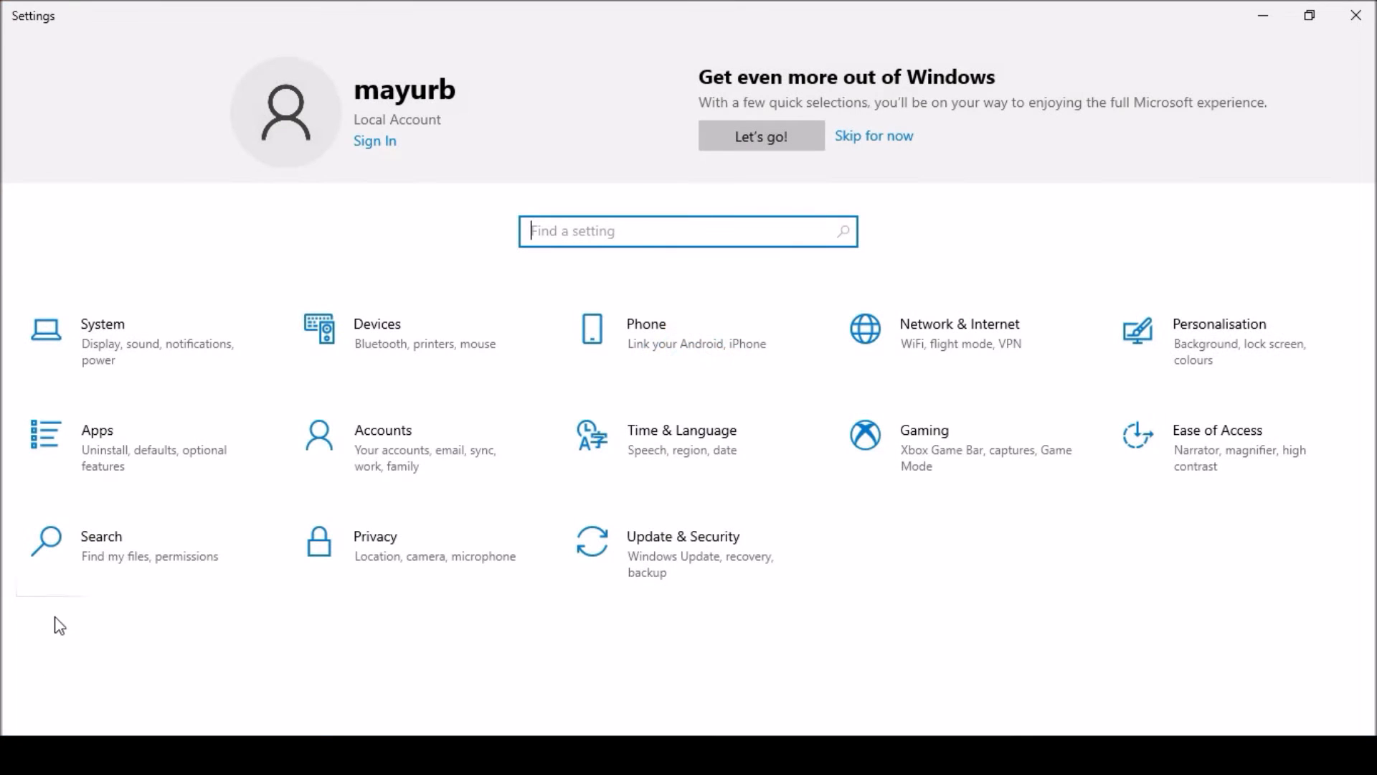
pyautogui.moveTo(662, 563)
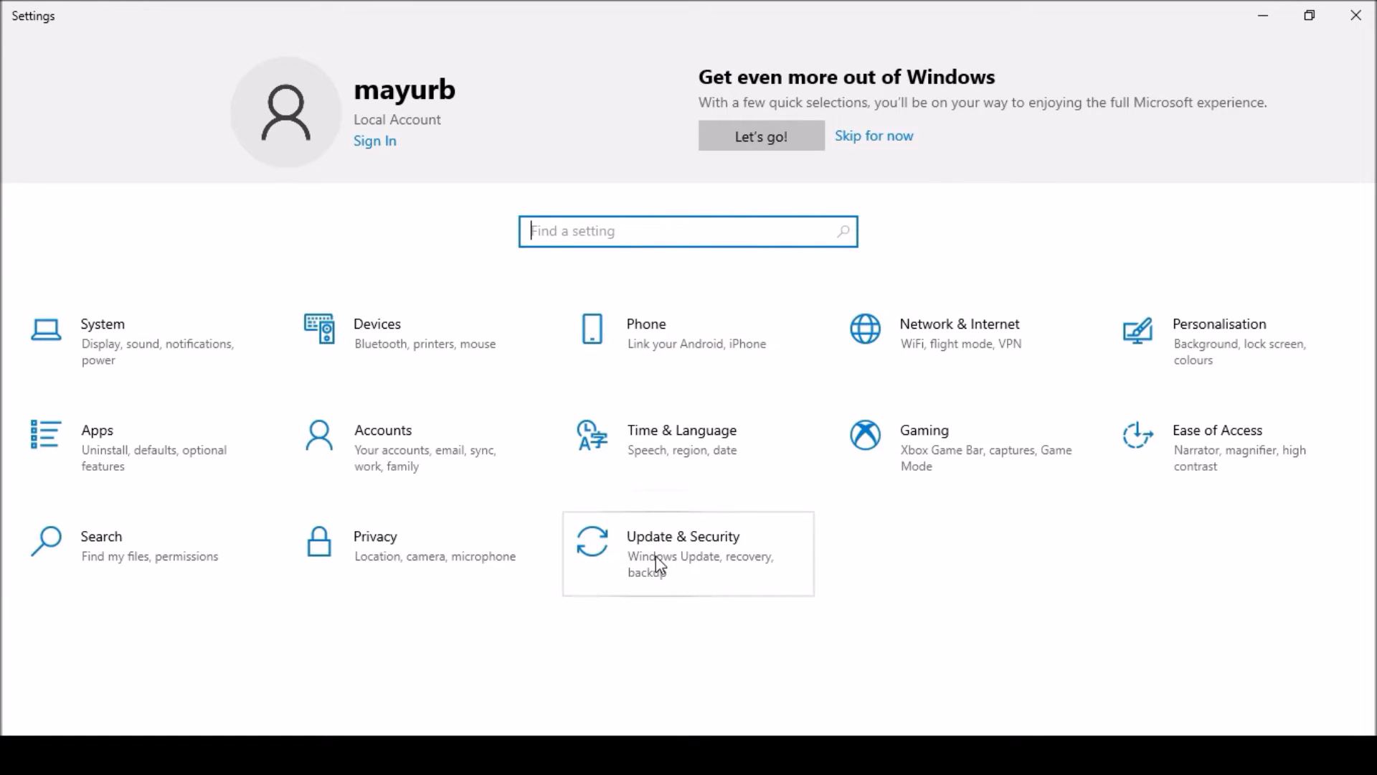
pyautogui.moveTo(379, 637)
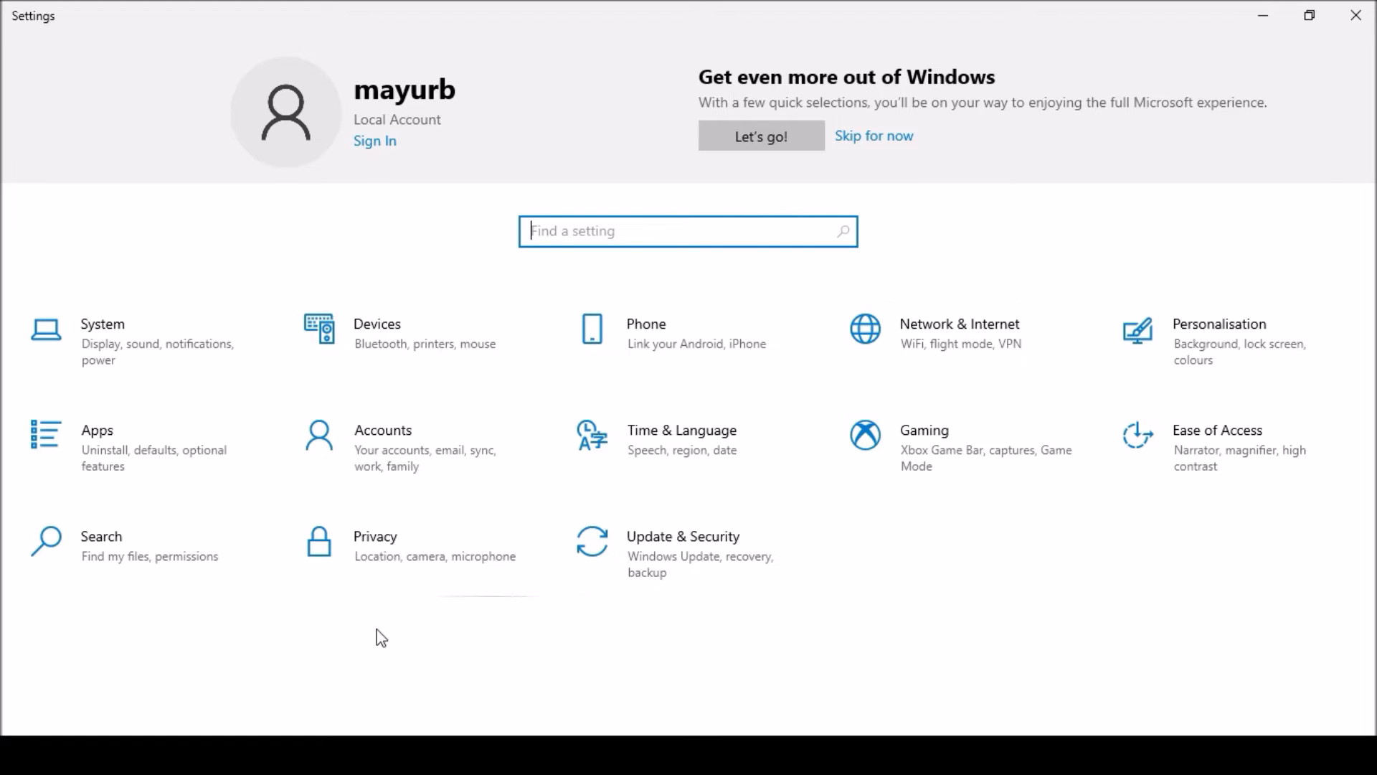
pyautogui.moveTo(107, 454)
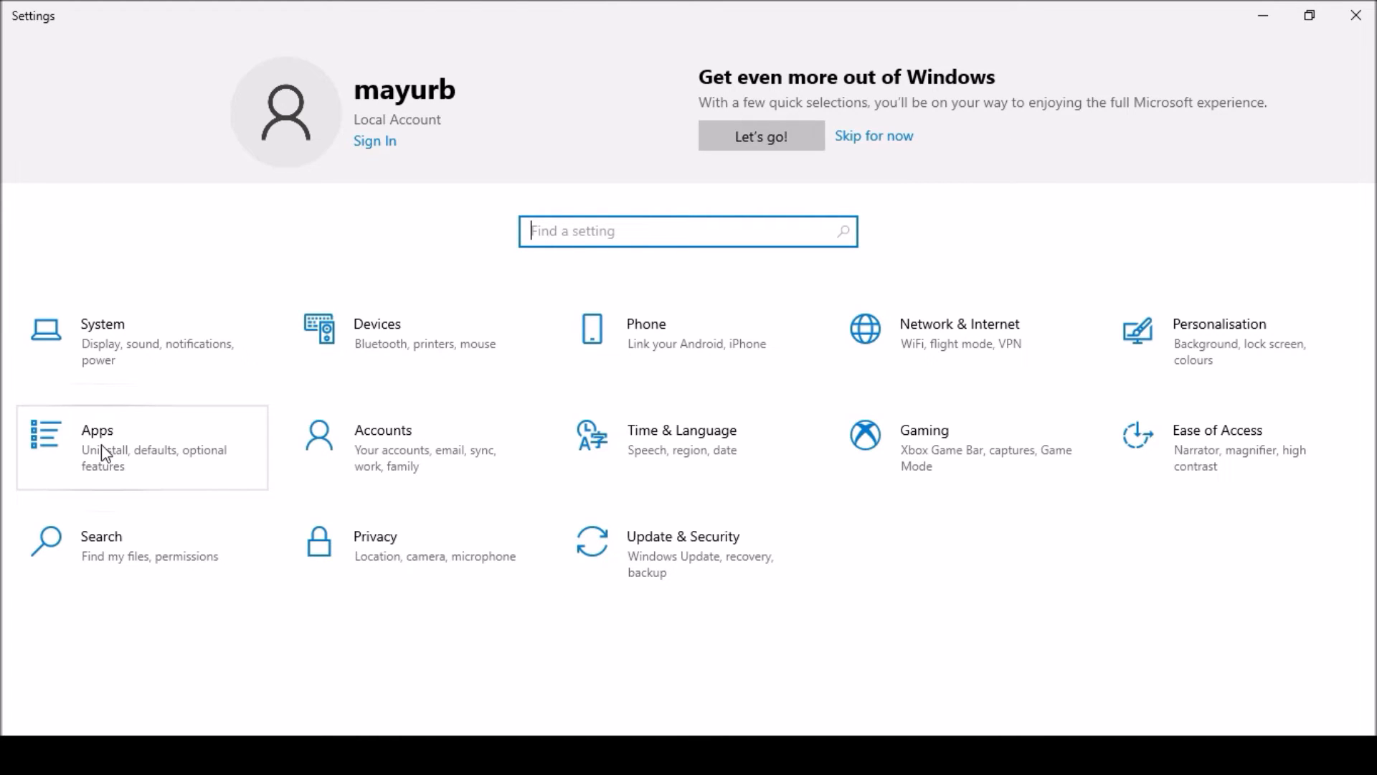
pyautogui.click(97, 430)
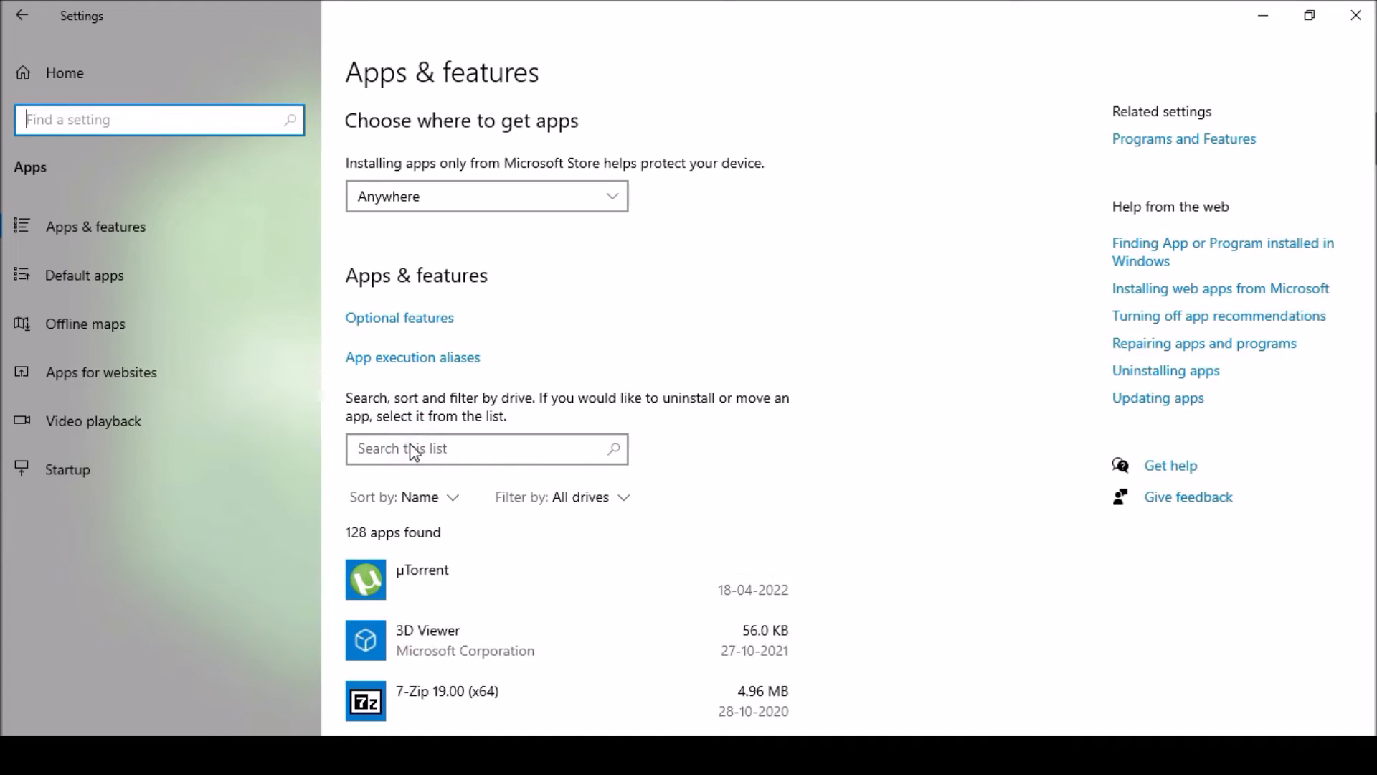
# Step: Filter the apps list for 'node', select Node.js, and confirm its uninstall
pyautogui.click(486, 449)
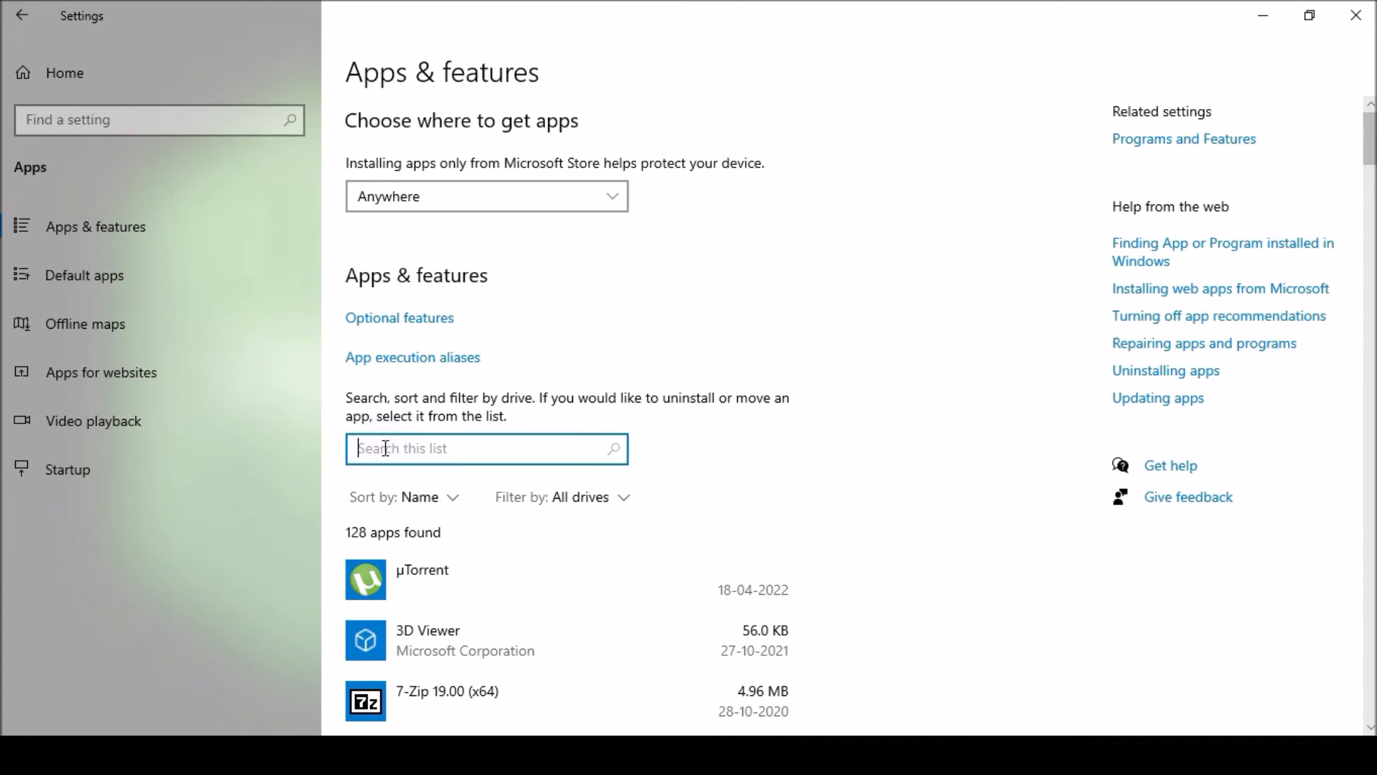
pyautogui.write('node')
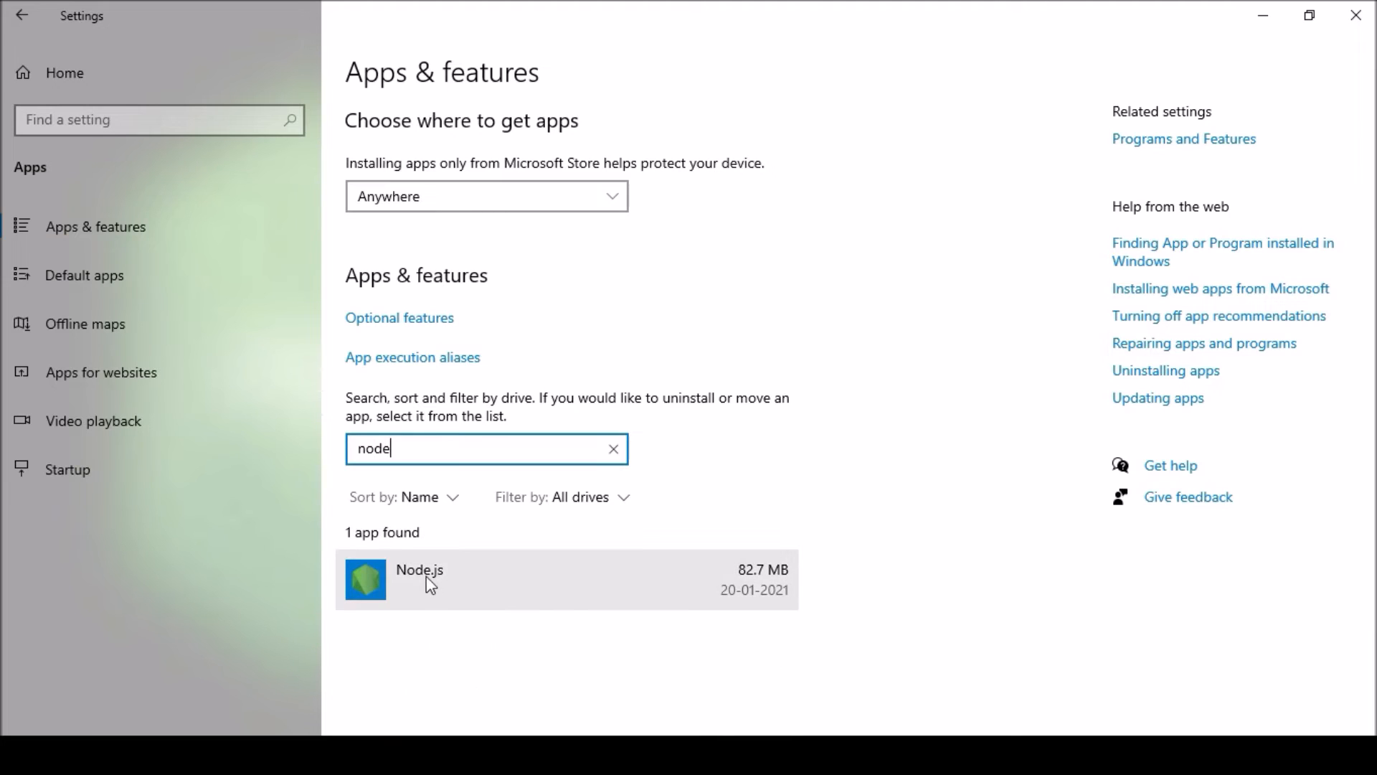
pyautogui.click(447, 579)
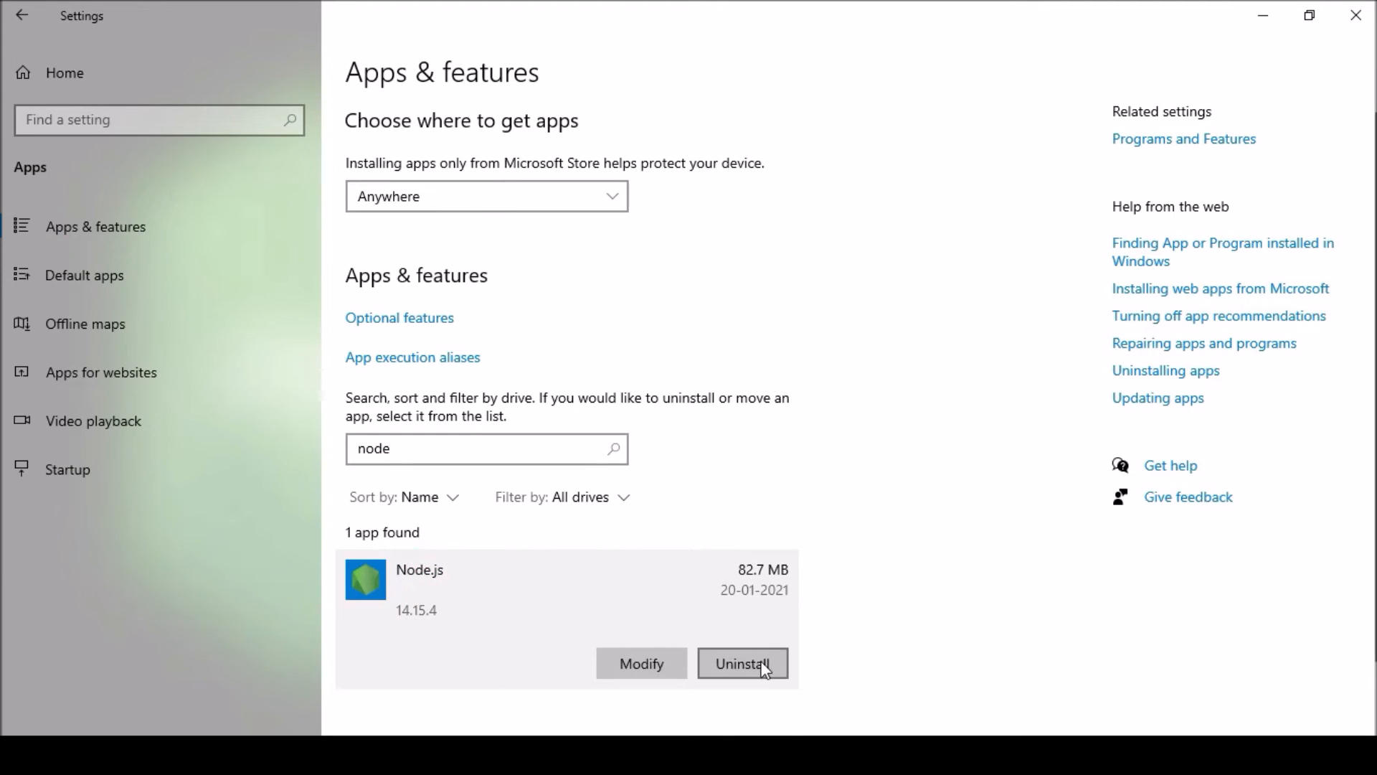
pyautogui.click(742, 663)
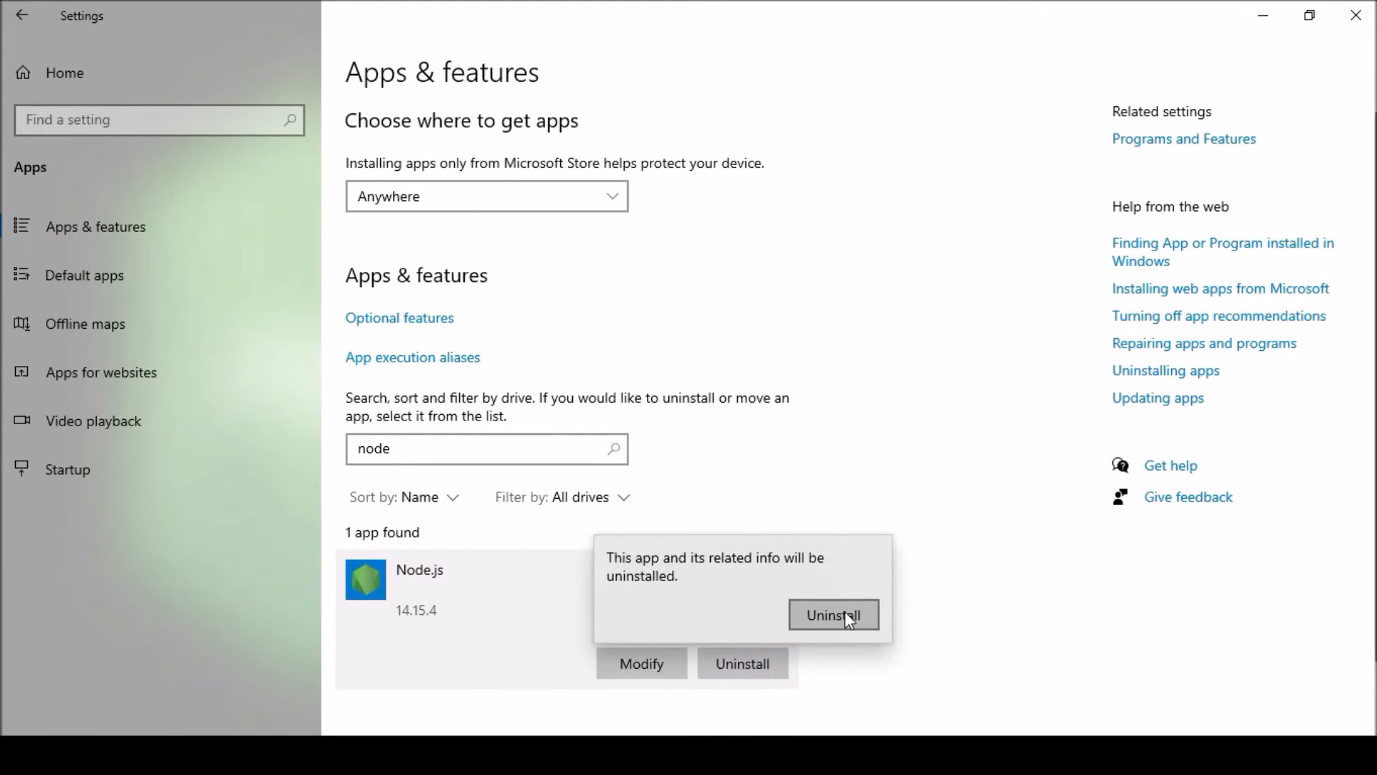
pyautogui.click(841, 614)
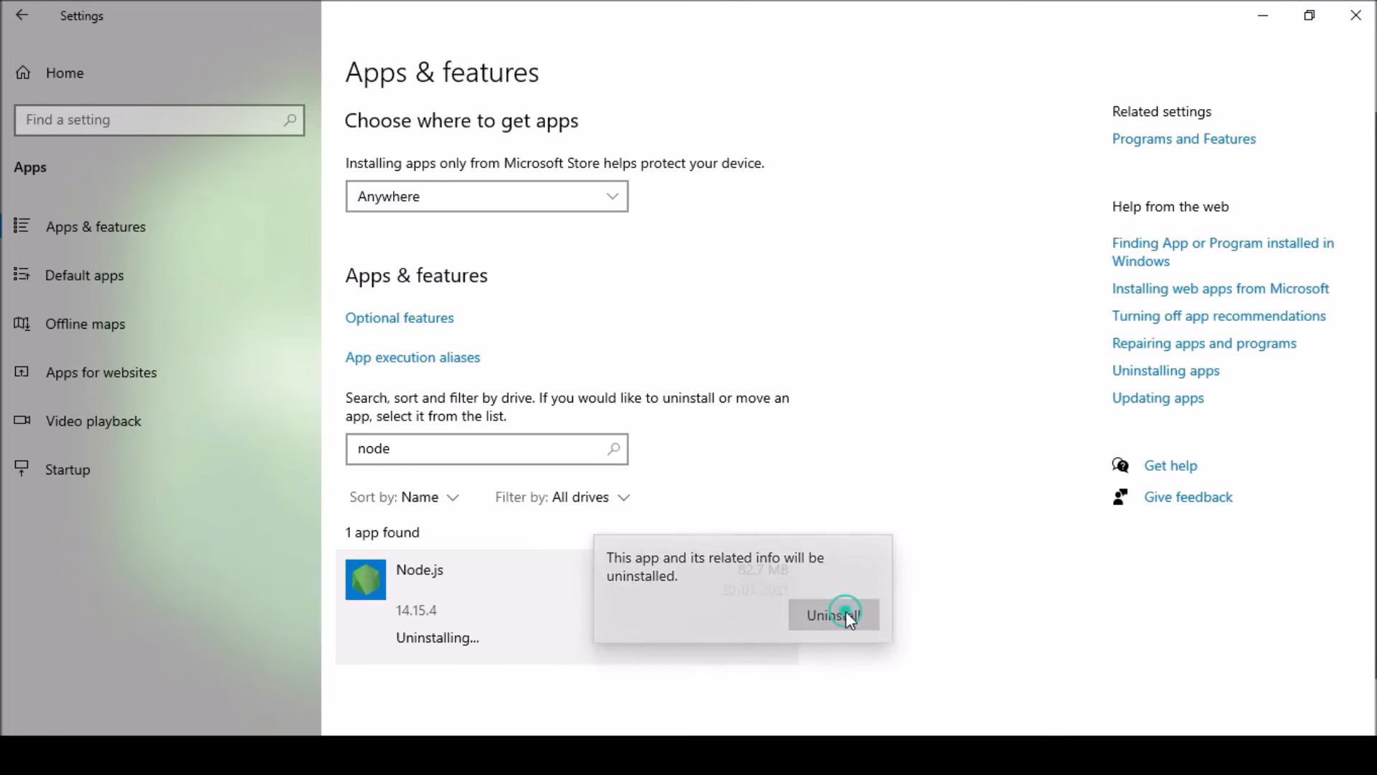
pyautogui.click(834, 614)
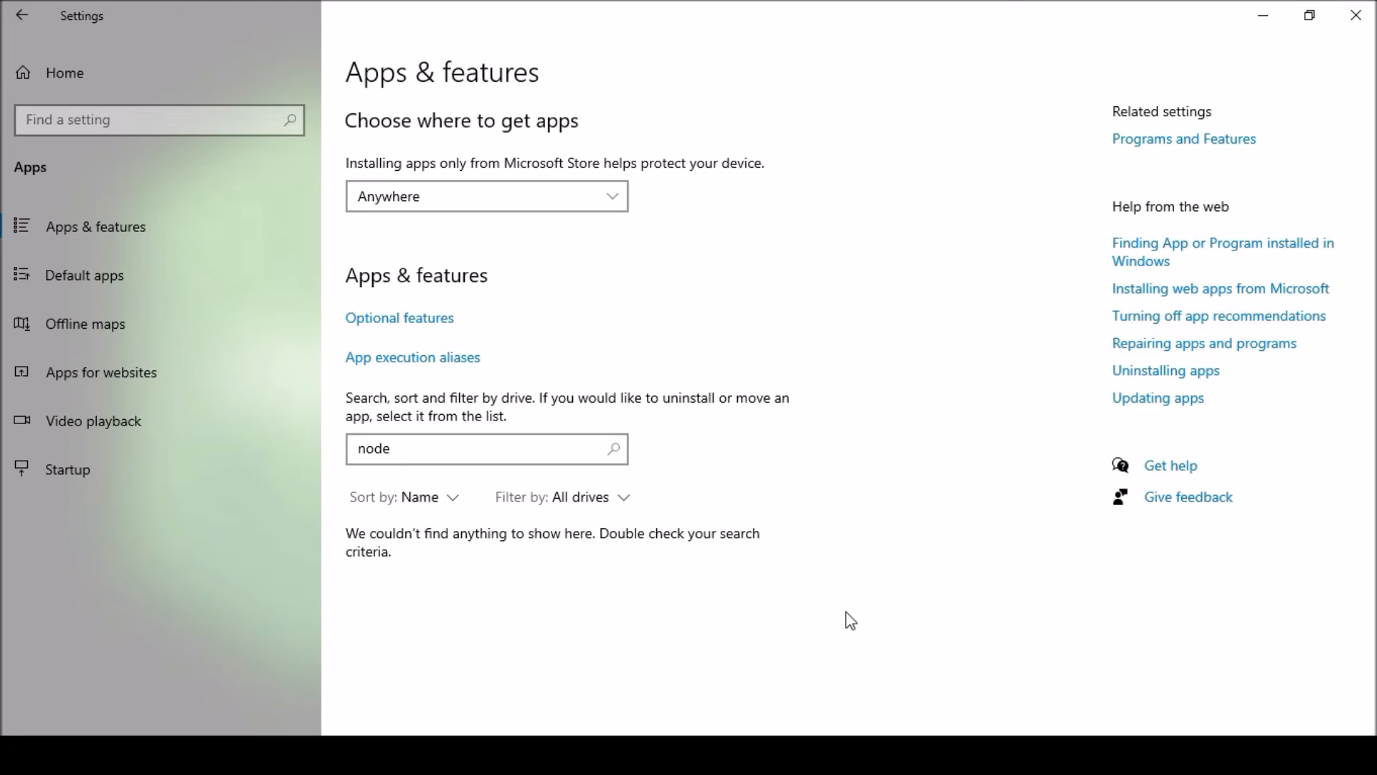
pyautogui.moveTo(1236, 129)
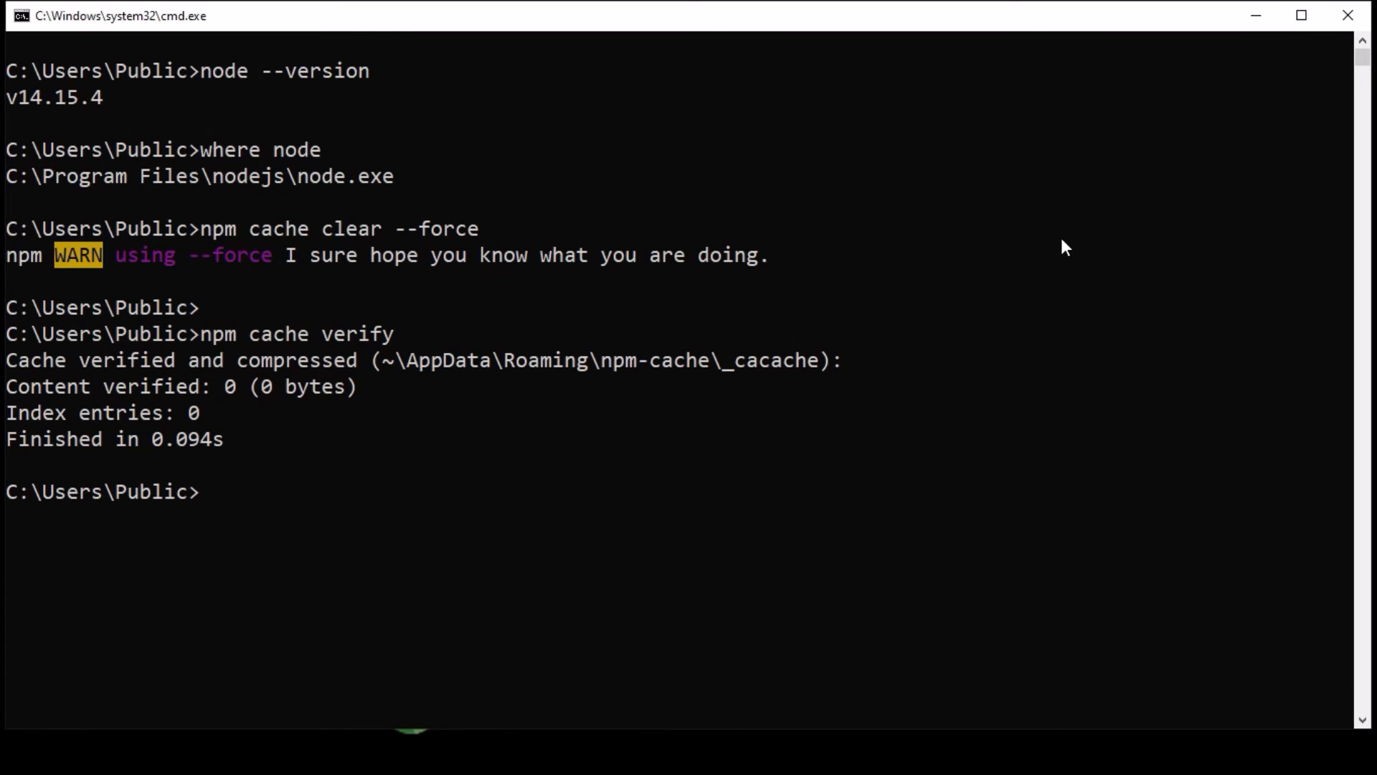
# Step: Run 'where node' and see it report no matching files
pyautogui.write('where node')
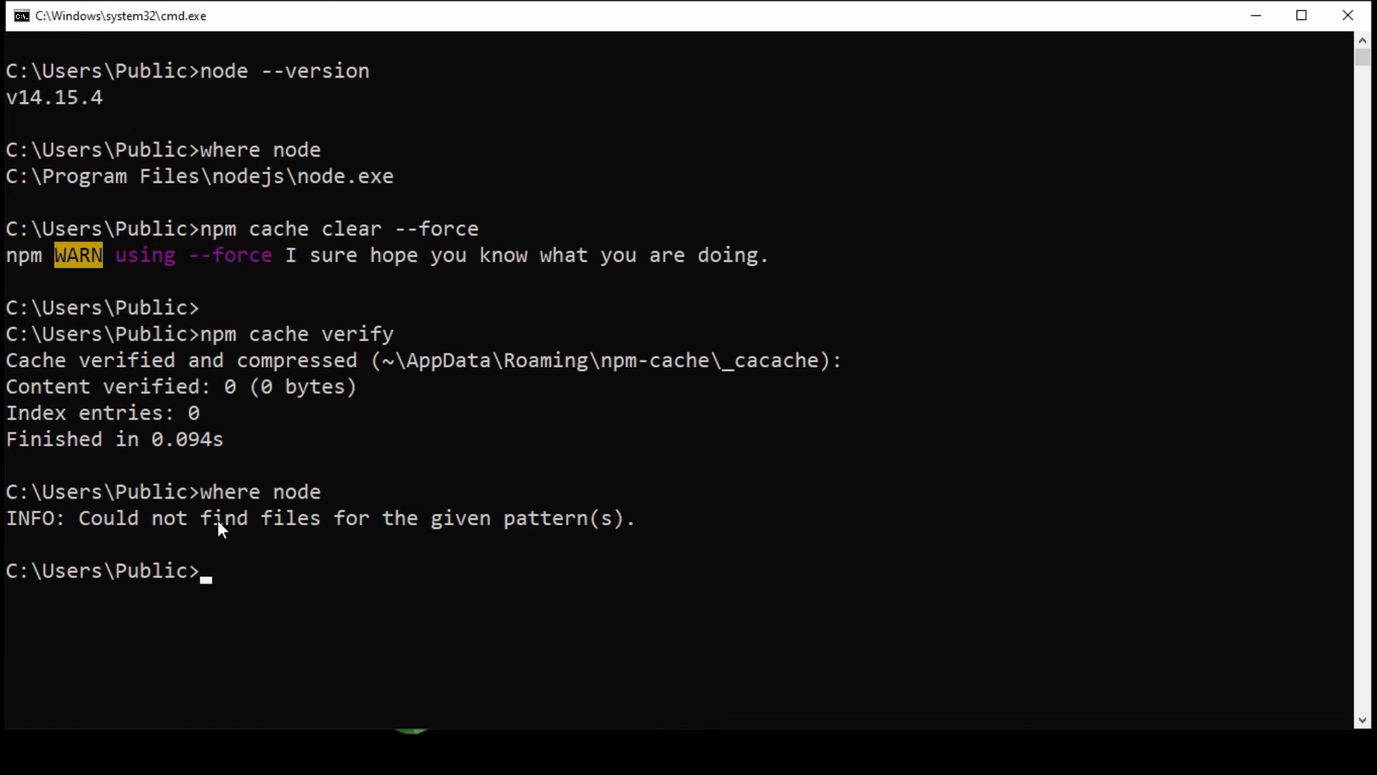
pyautogui.moveTo(211, 517); pyautogui.dragTo(575, 517)
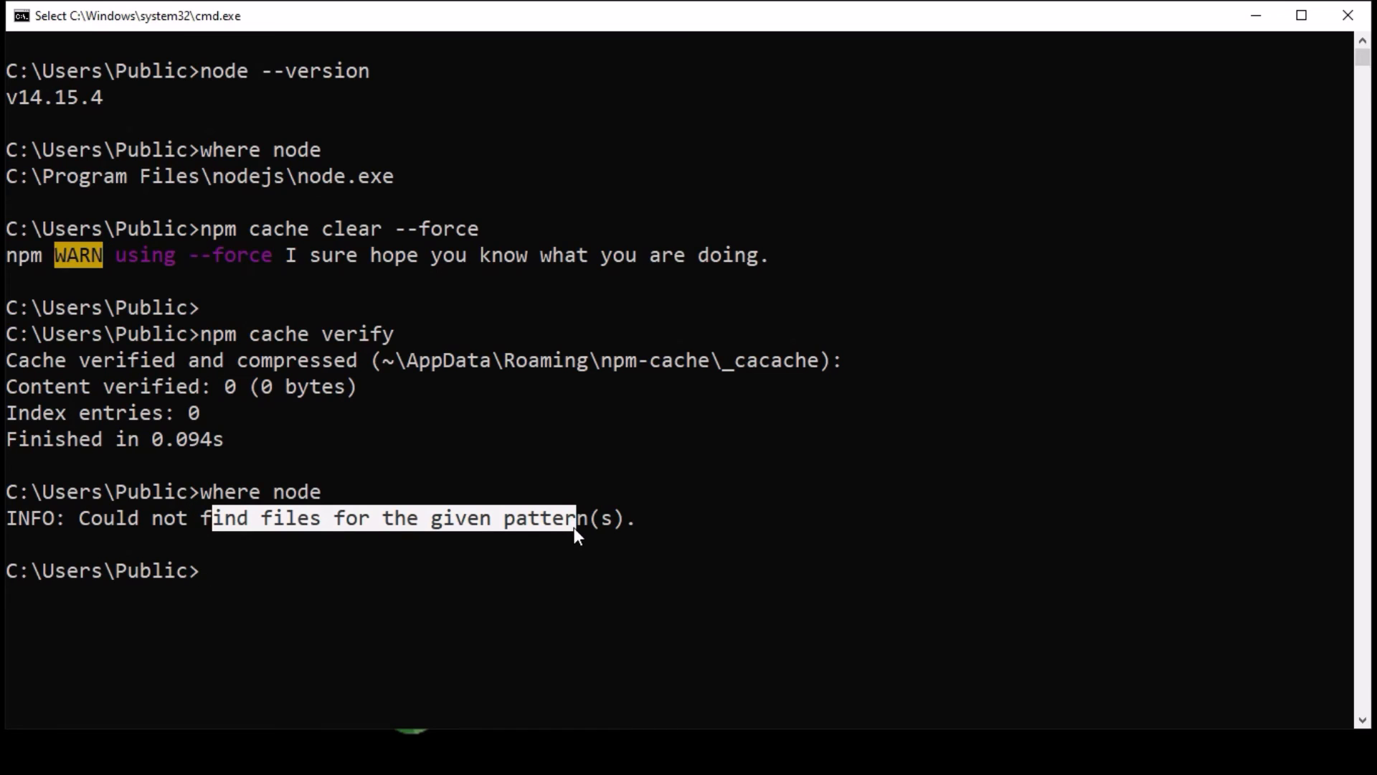
pyautogui.click(260, 535)
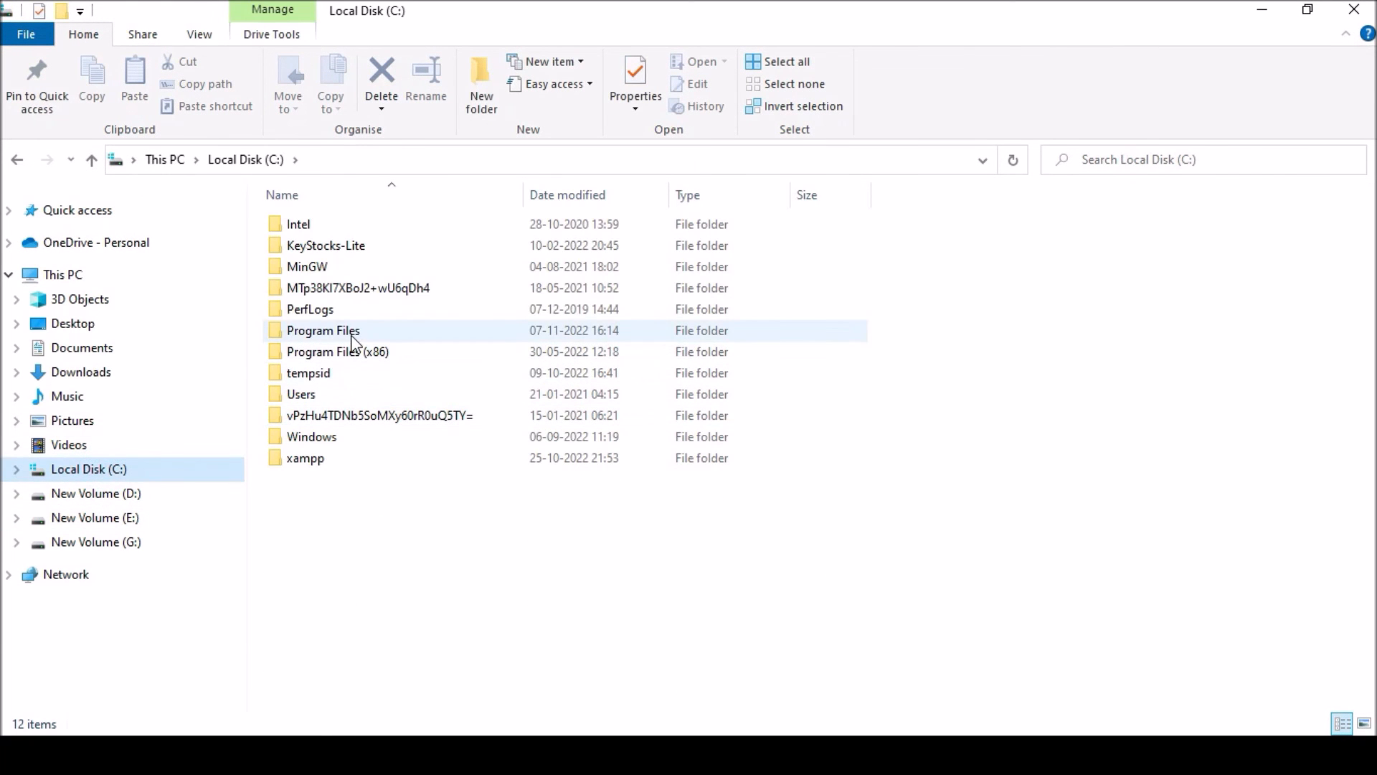
# Step: Open the Program Files folder on the C: drive
pyautogui.doubleClick(323, 330)
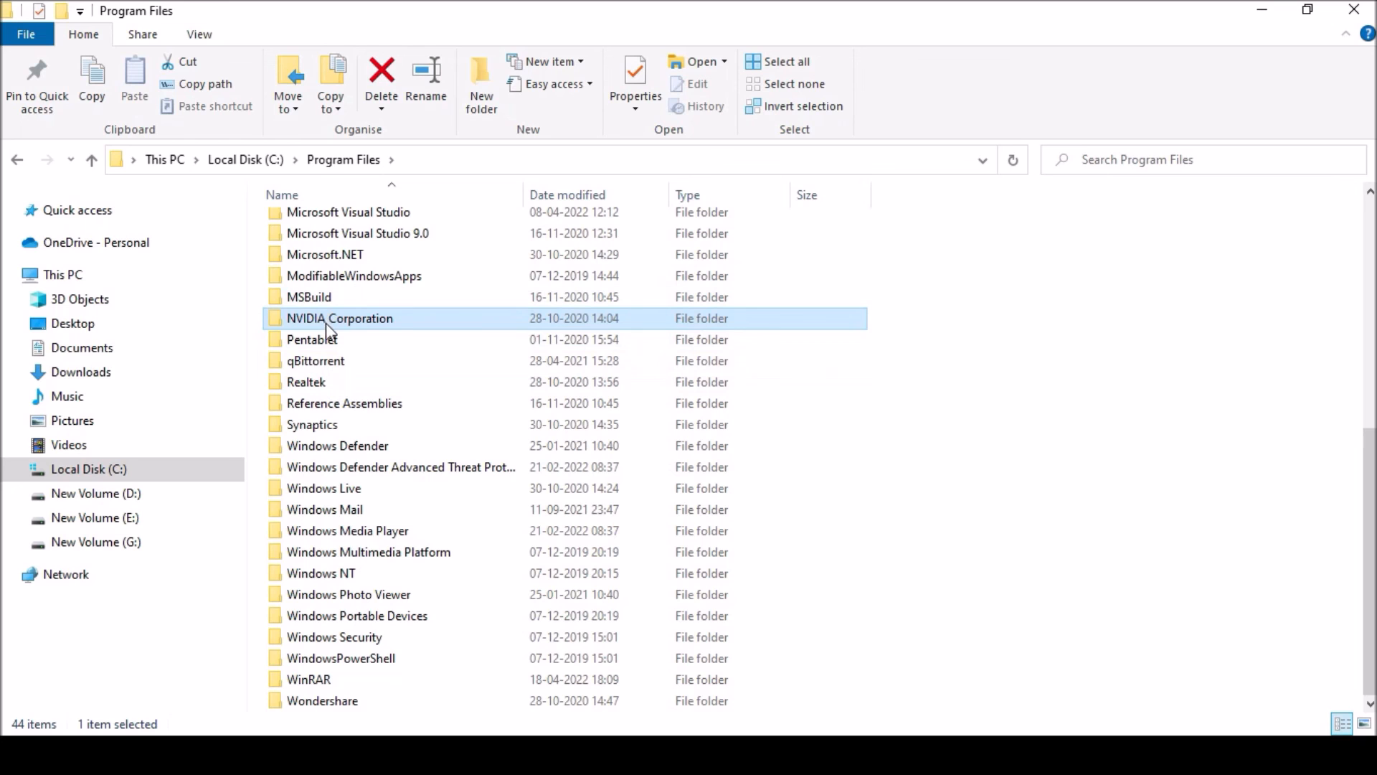
pyautogui.moveTo(1283, 50)
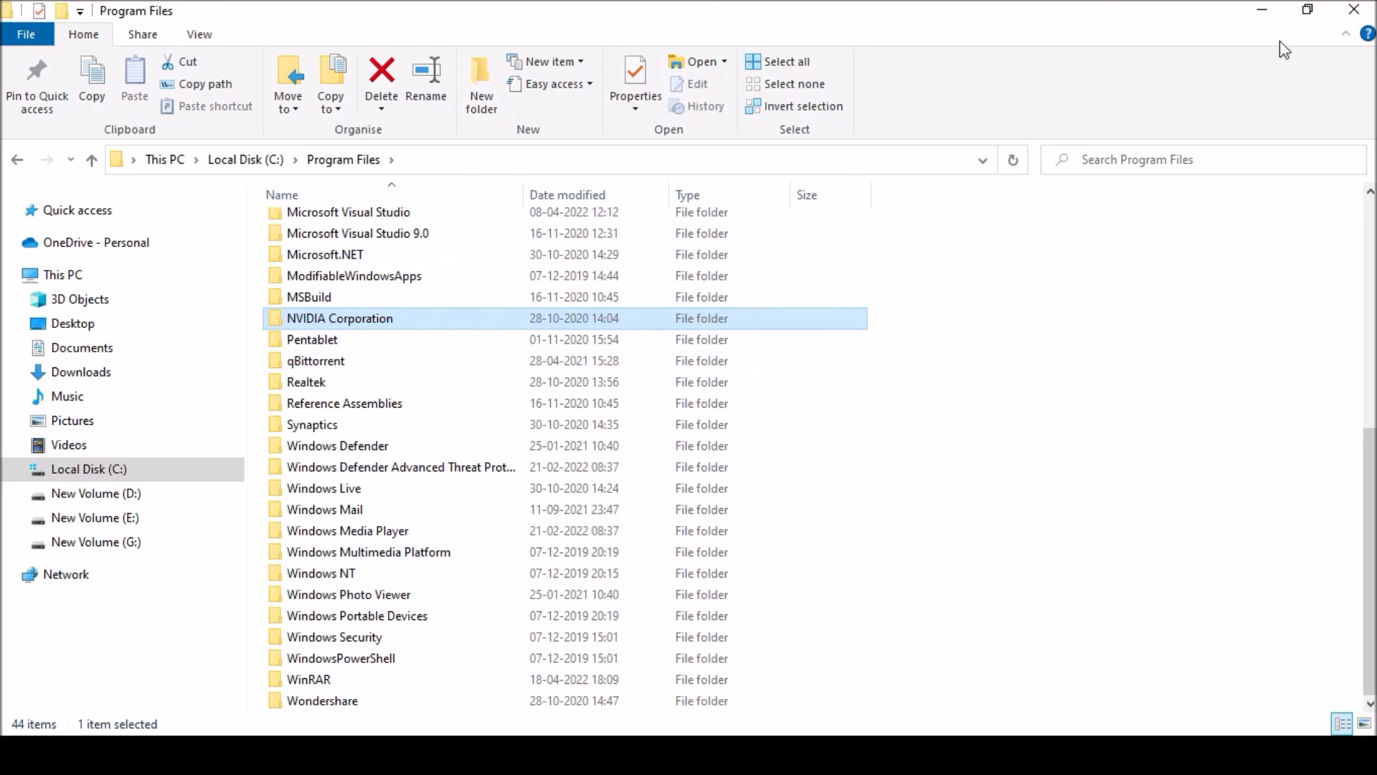